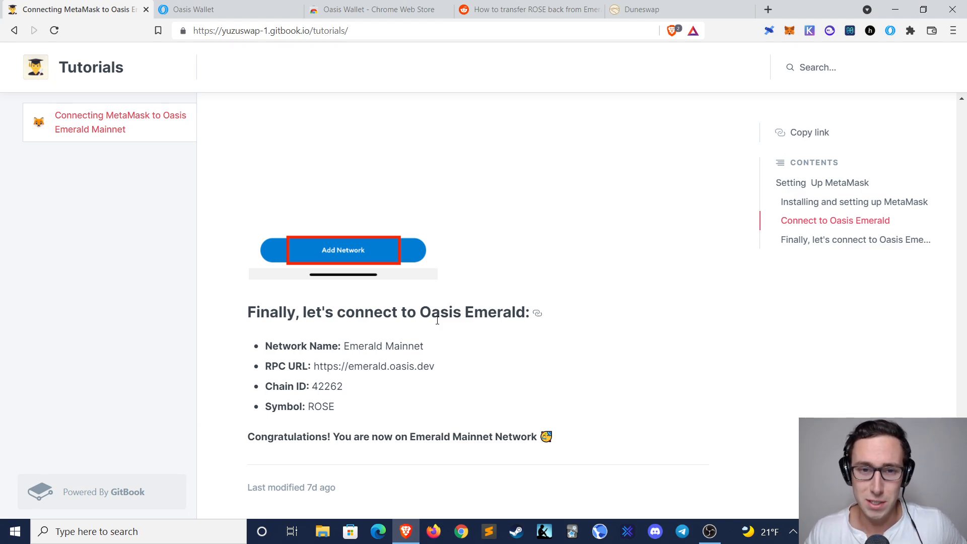
{"action": "mouse_move", "coordinate": [459, 279]}
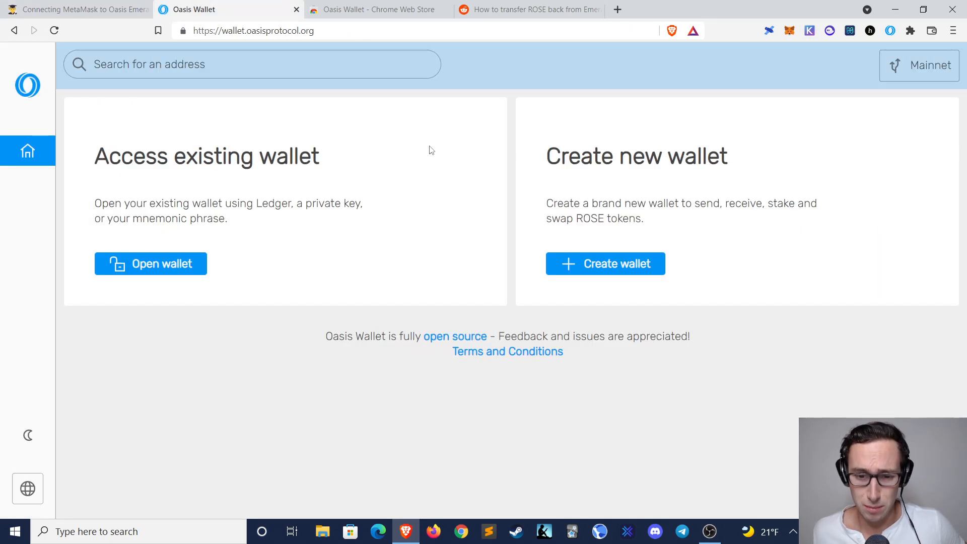
{"action": "mouse_move", "coordinate": [544, 330]}
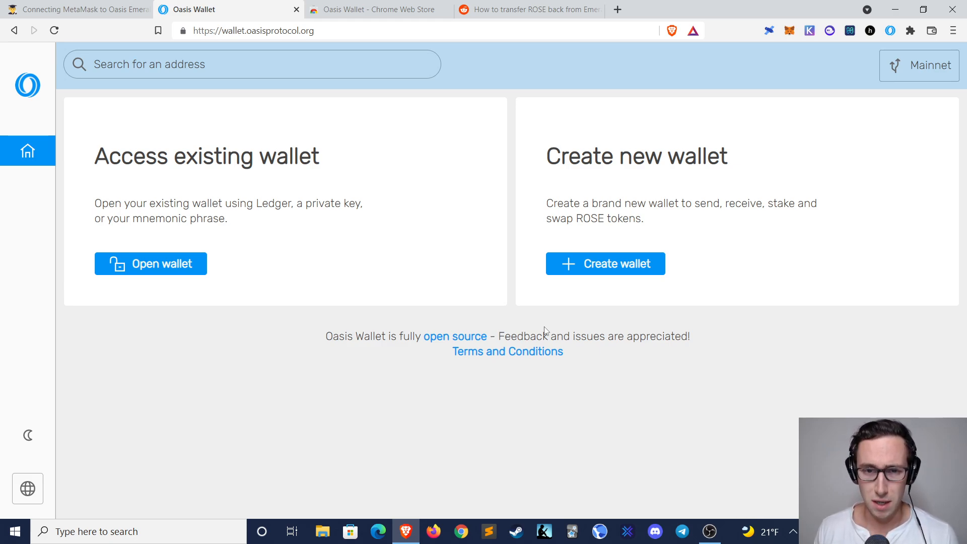
{"action": "mouse_move", "coordinate": [516, 227]}
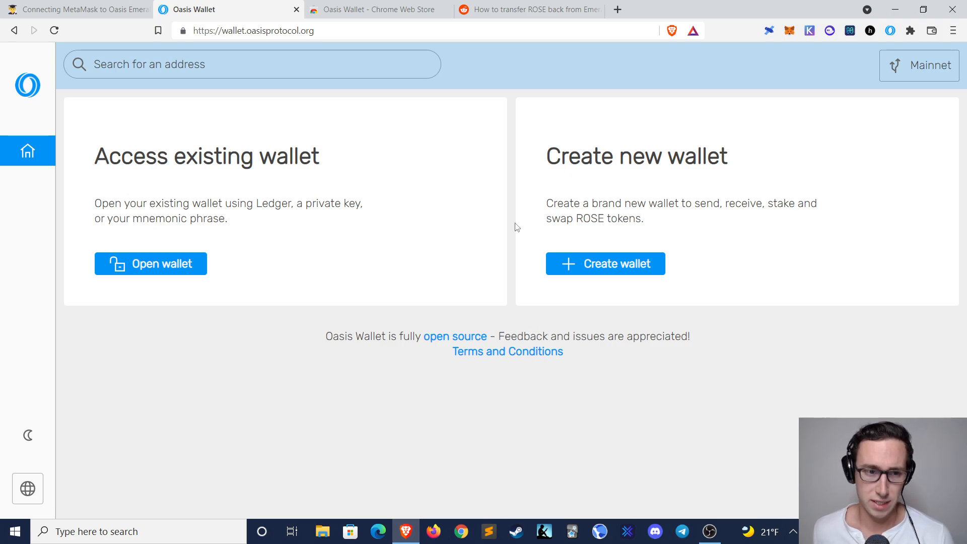
{"action": "mouse_move", "coordinate": [80, 9]}
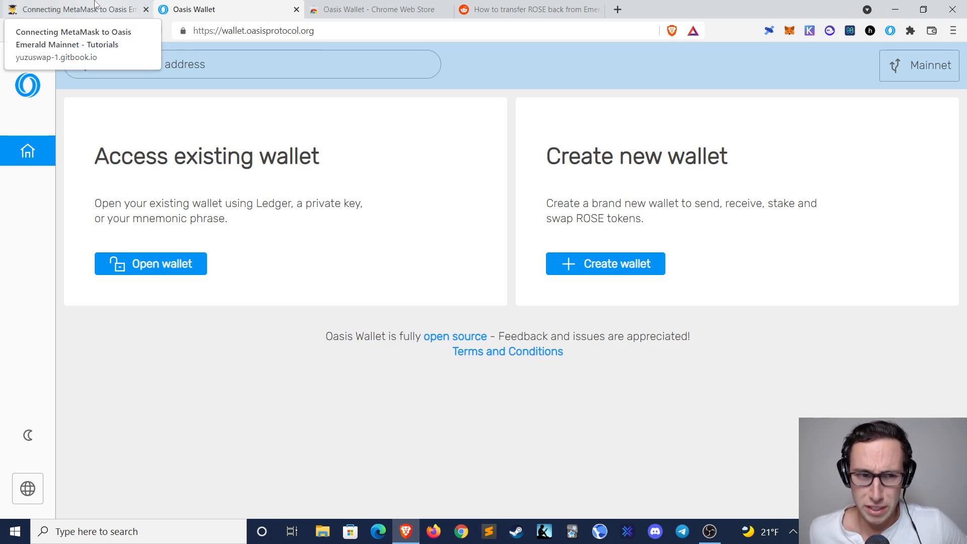
Step: From the Emerald tutorial tab, show MetaMask's network list while on the Oasis network
{"action": "left_click", "coordinate": [74, 9]}
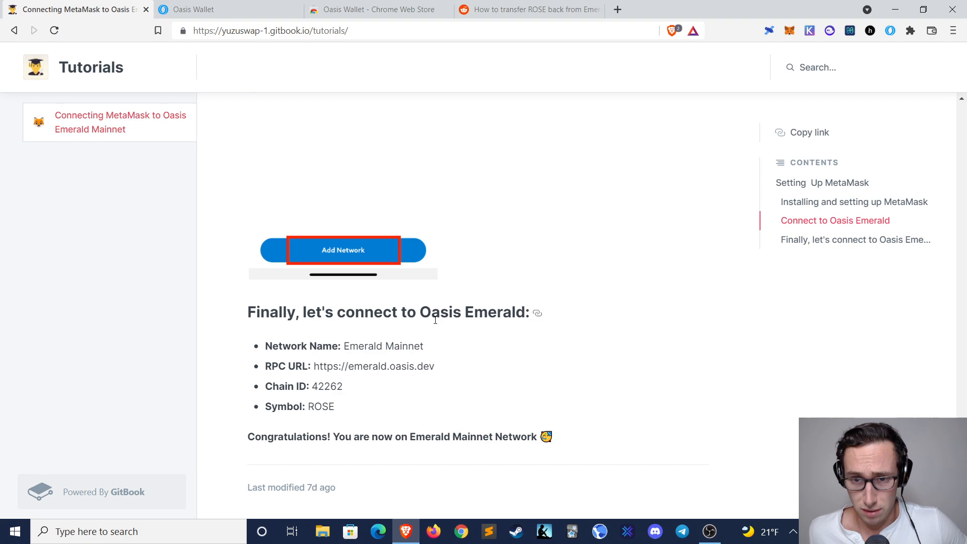
{"action": "mouse_move", "coordinate": [362, 360]}
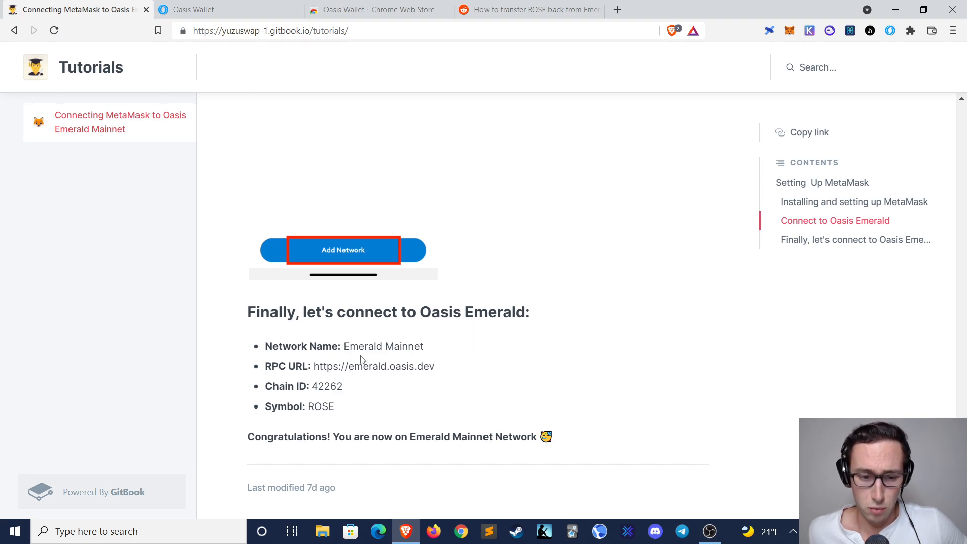
{"action": "mouse_move", "coordinate": [204, 65]}
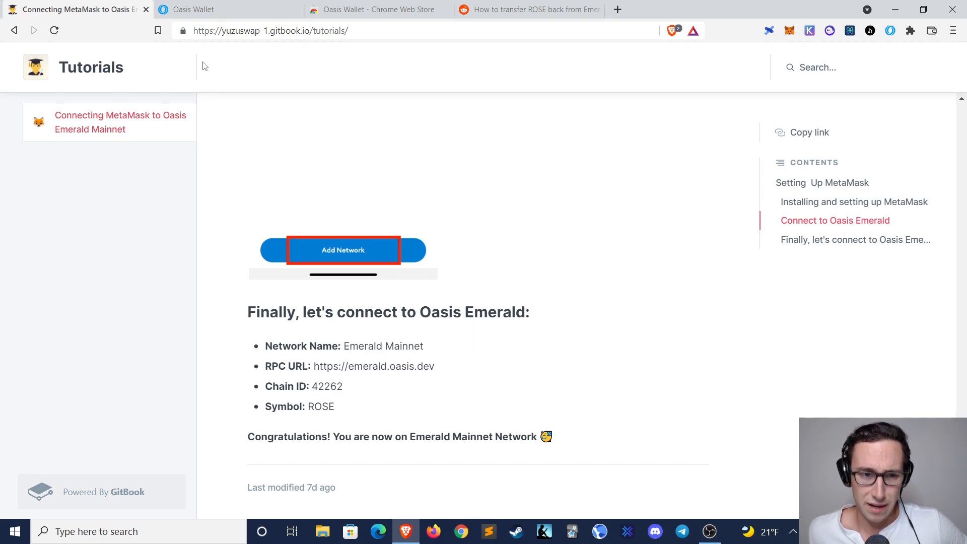
{"action": "mouse_move", "coordinate": [281, 361]}
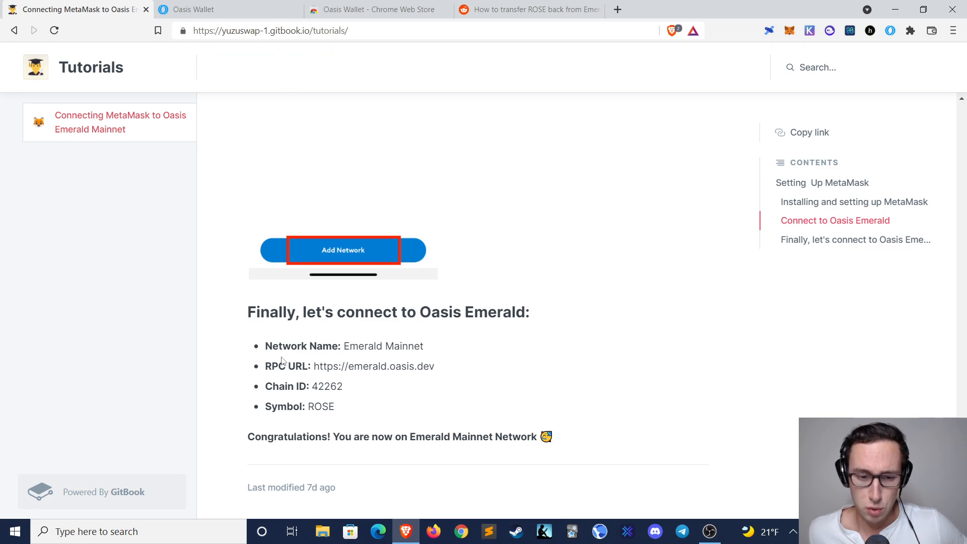
{"action": "mouse_move", "coordinate": [388, 394]}
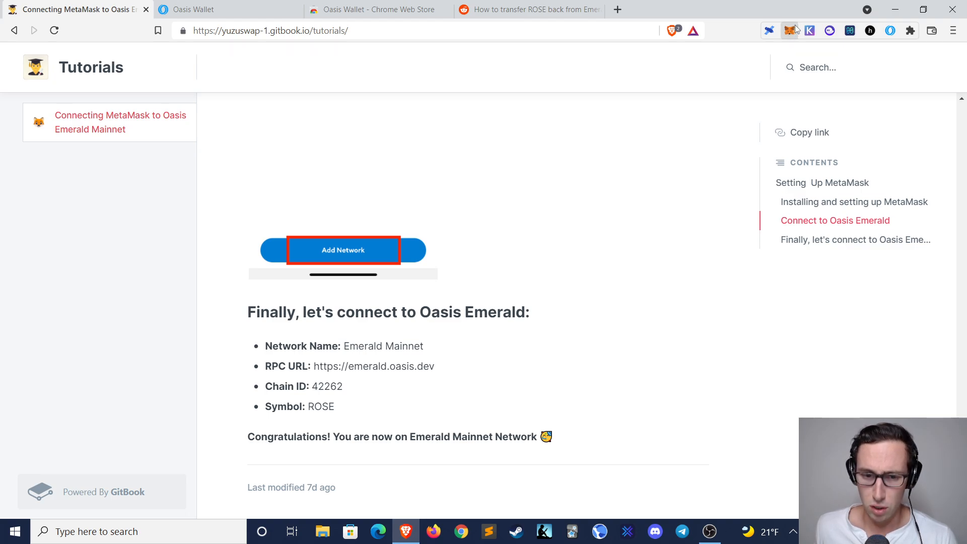
{"action": "left_click", "coordinate": [790, 31]}
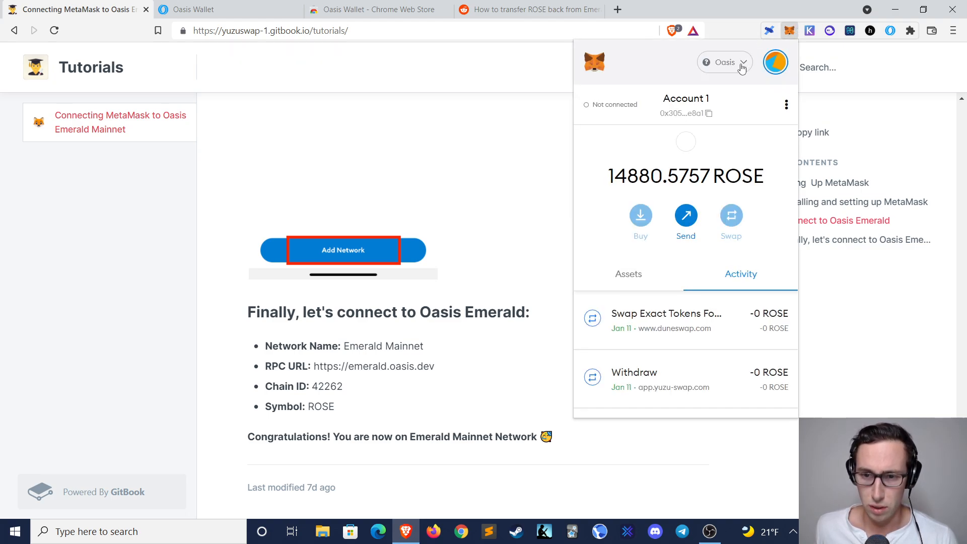
{"action": "left_click", "coordinate": [725, 62]}
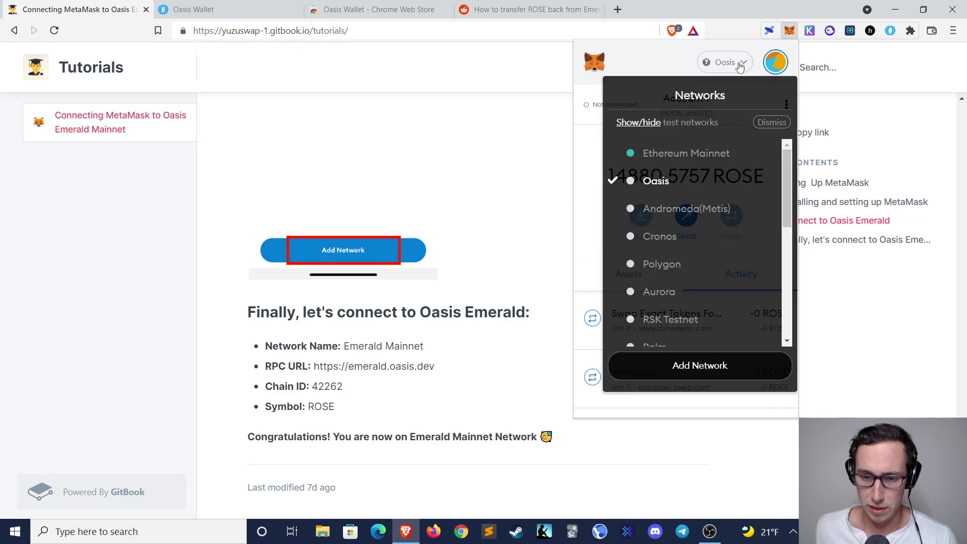
{"action": "mouse_move", "coordinate": [687, 190]}
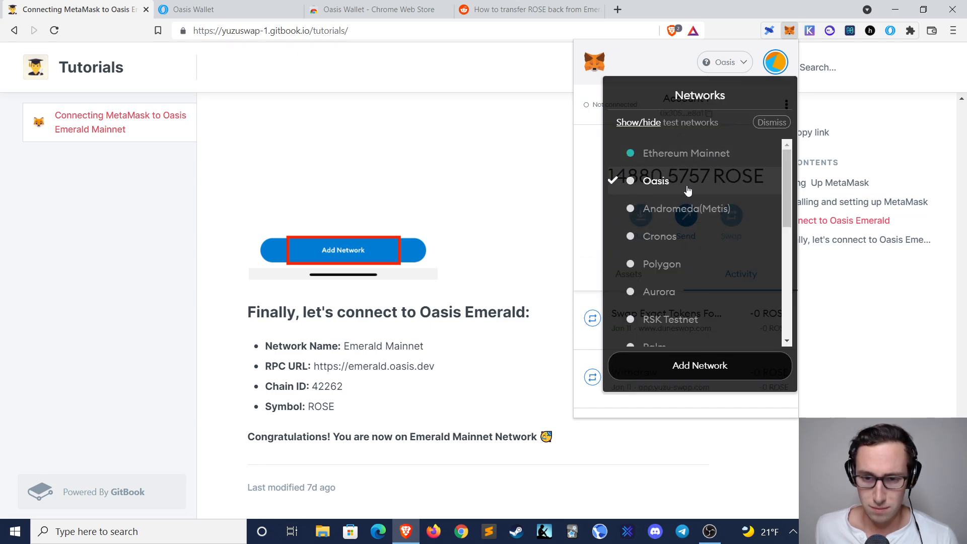
{"action": "mouse_move", "coordinate": [726, 370]}
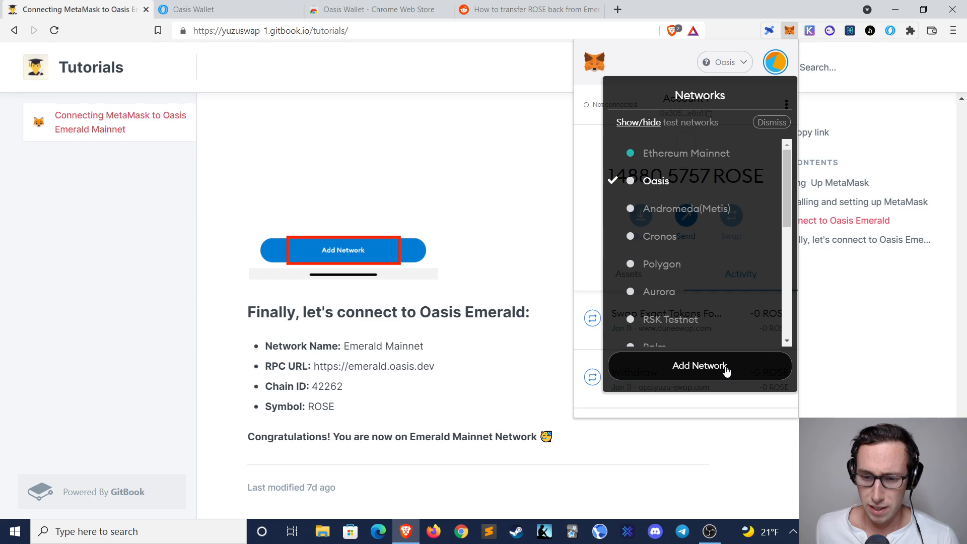
Step: Open MetaMask's blank Add Network form, then return to the tutorial's Emerald Mainnet details
{"action": "left_click", "coordinate": [699, 365]}
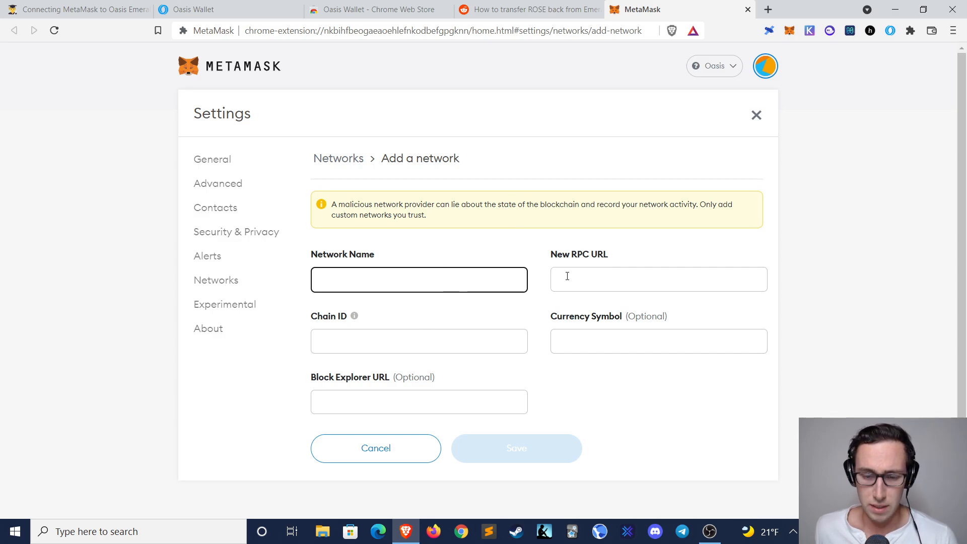
{"action": "mouse_move", "coordinate": [630, 333]}
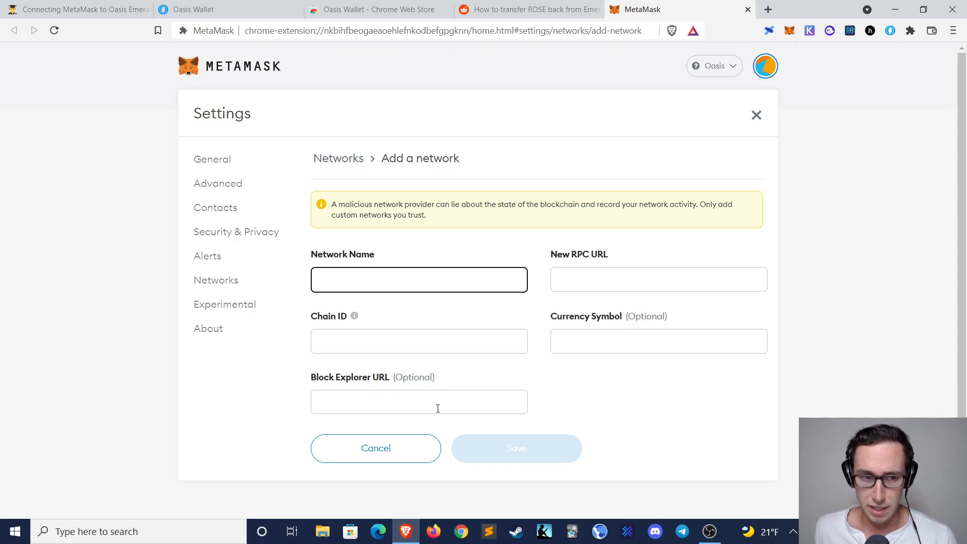
{"action": "left_click", "coordinate": [74, 9]}
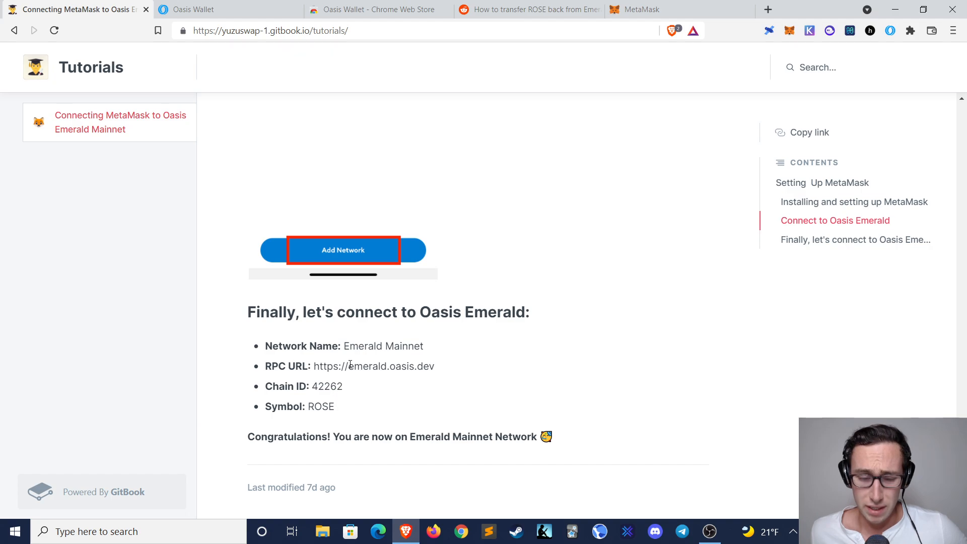
{"action": "mouse_move", "coordinate": [523, 232]}
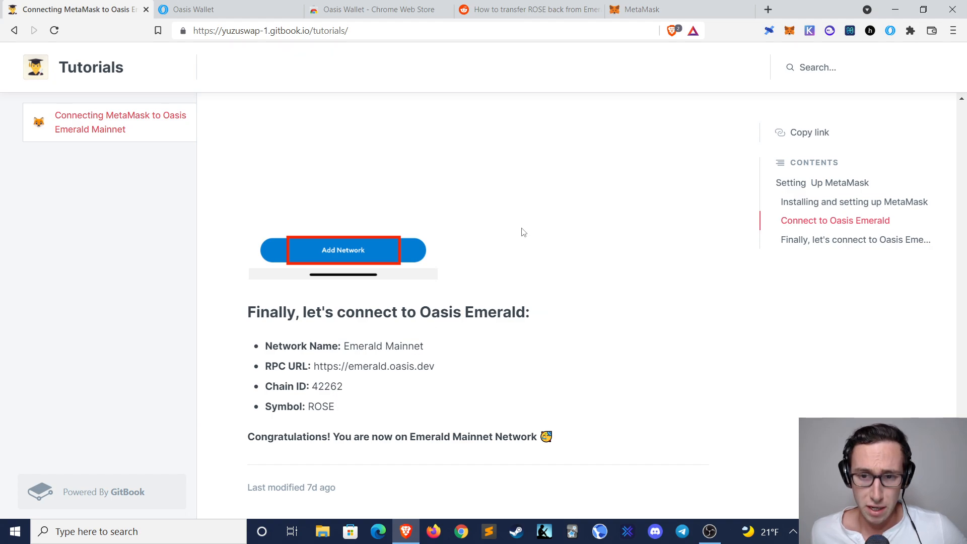
{"action": "mouse_move", "coordinate": [369, 347]}
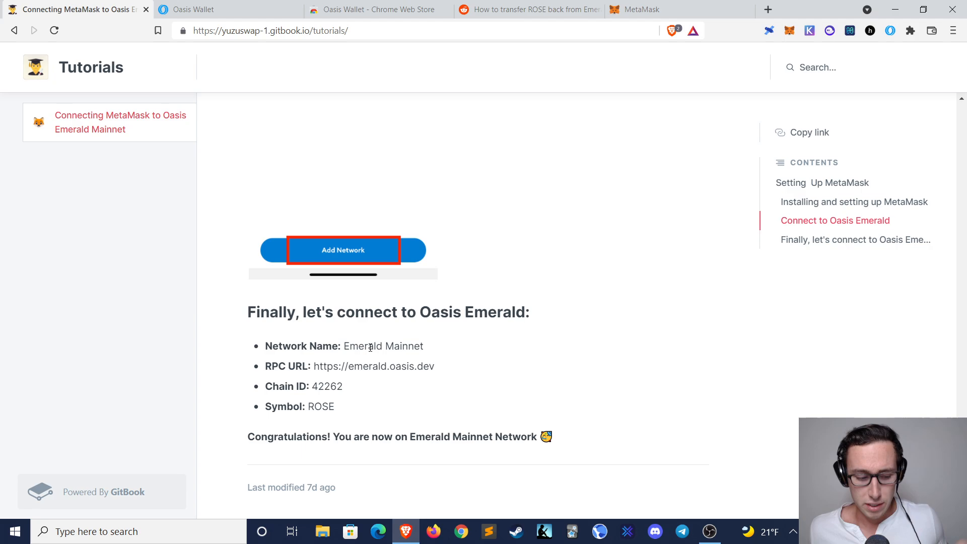
Step: Enter Emerald Mainnet, the emerald.oasis.dev RPC URL, chain ID 42262 and symbol ROSE
{"action": "double_click", "coordinate": [363, 346]}
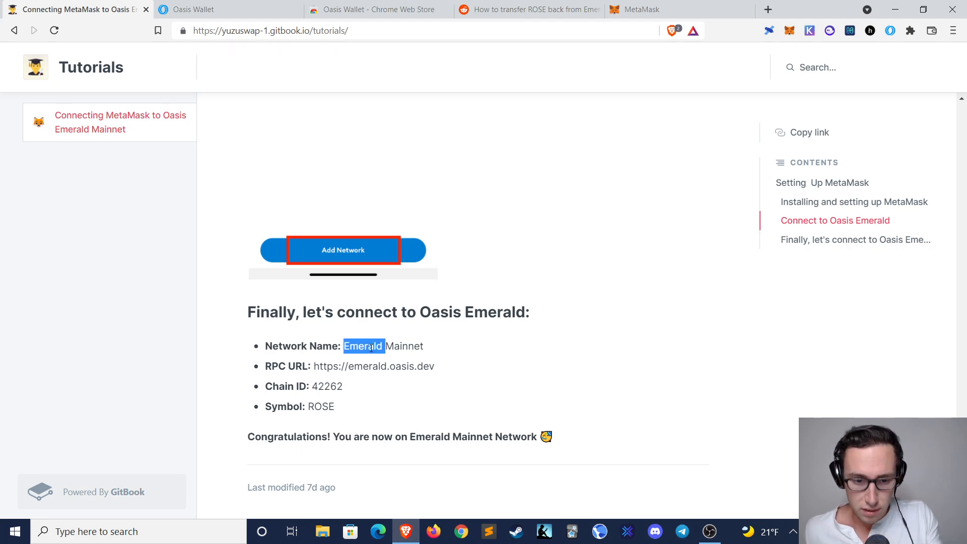
{"action": "left_click", "coordinate": [641, 9]}
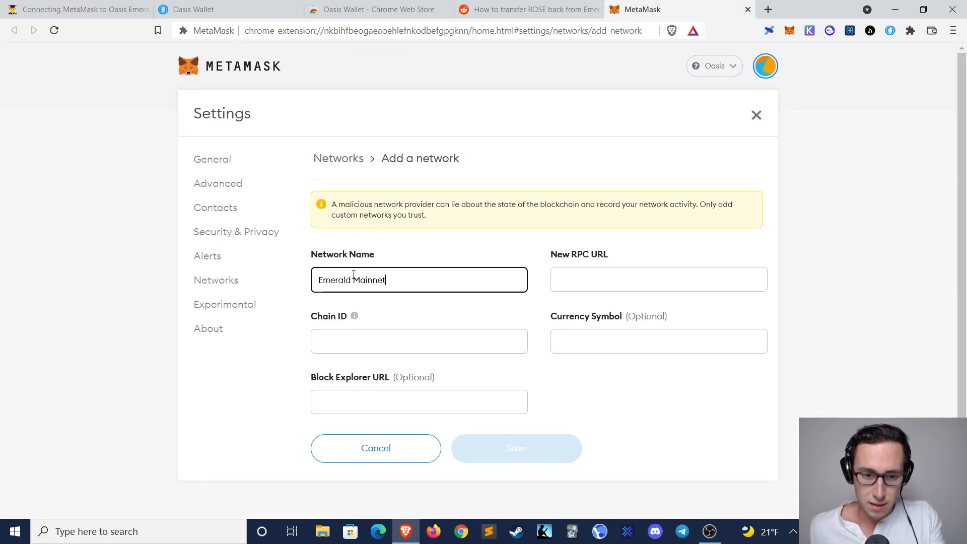
{"action": "left_click", "coordinate": [74, 9]}
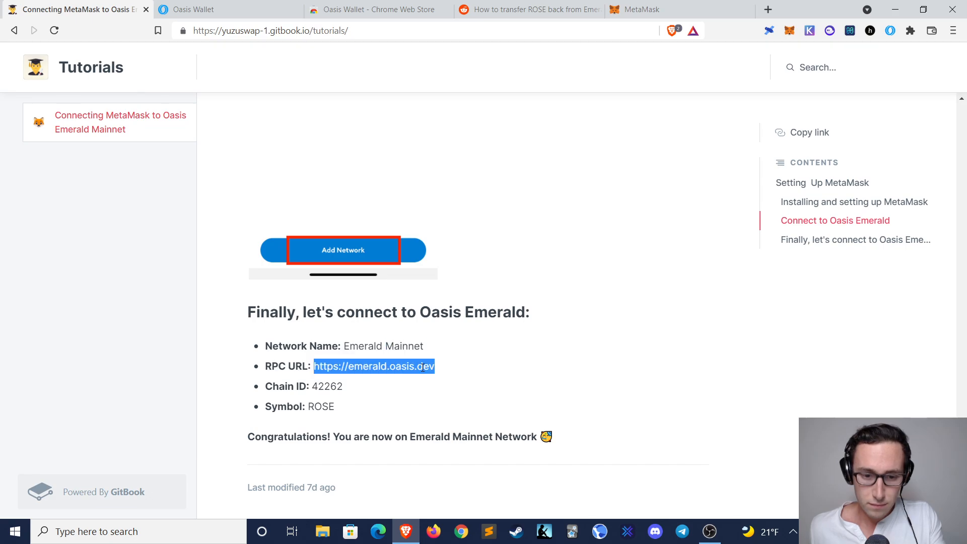
{"action": "left_click", "coordinate": [641, 9]}
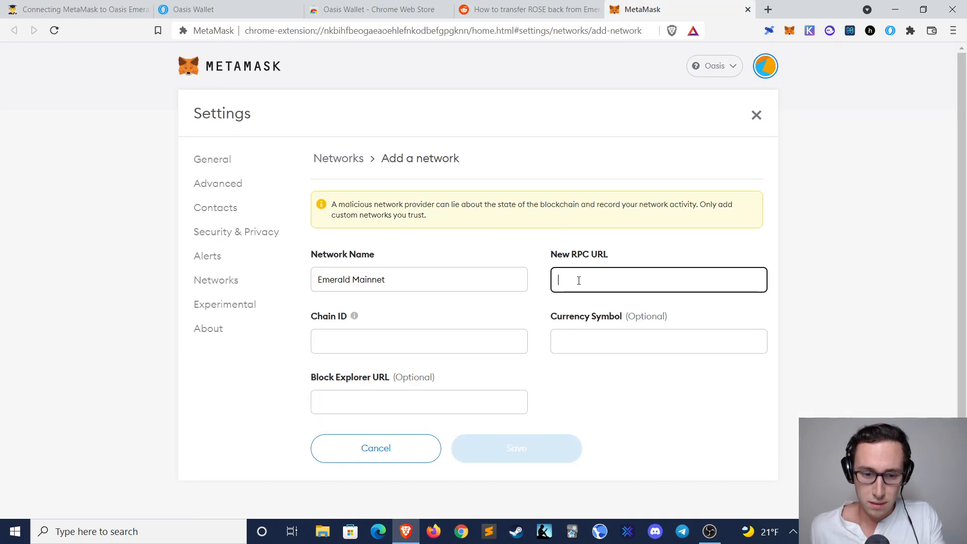
{"action": "left_click", "coordinate": [74, 9]}
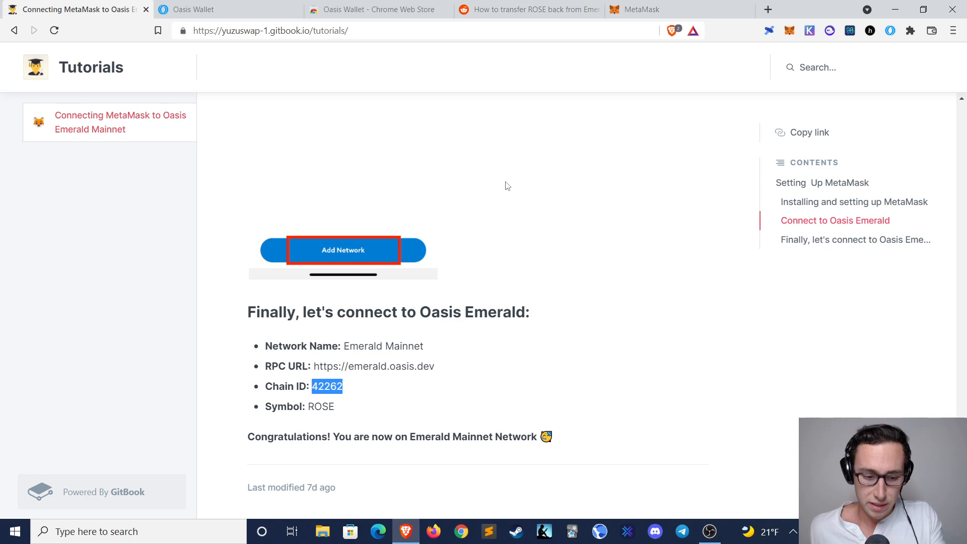
{"action": "left_click", "coordinate": [640, 9]}
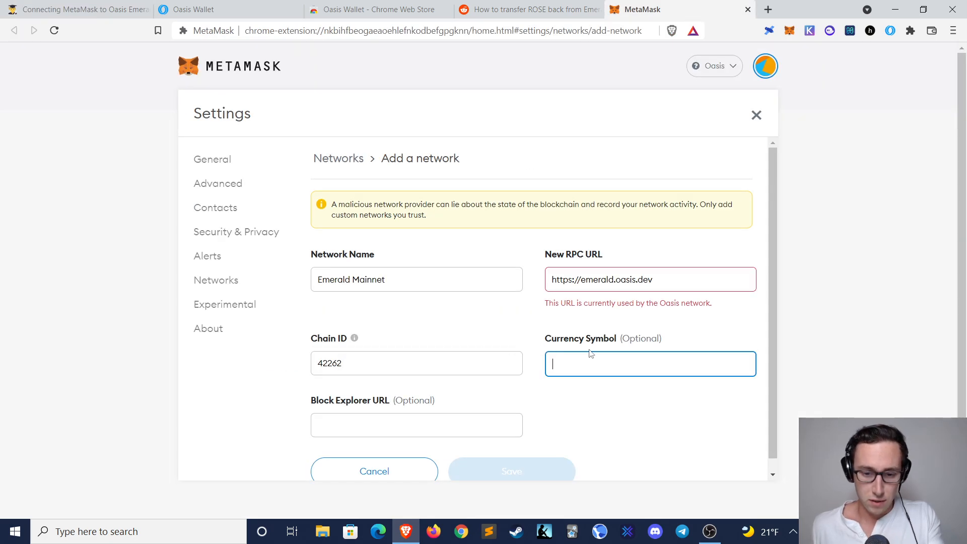
{"action": "type", "text": "ROSE"}
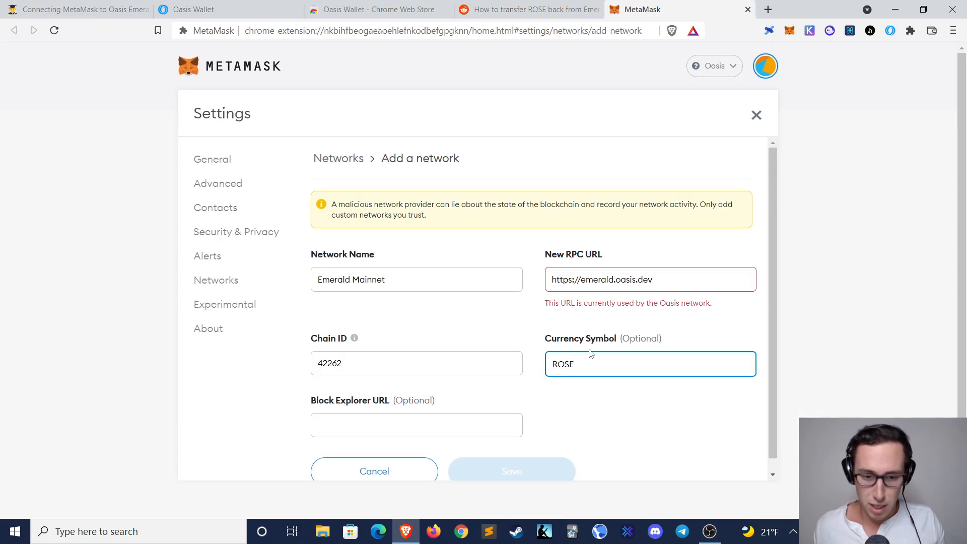
{"action": "scroll", "scroll_direction": "down", "scroll_amount": 3}
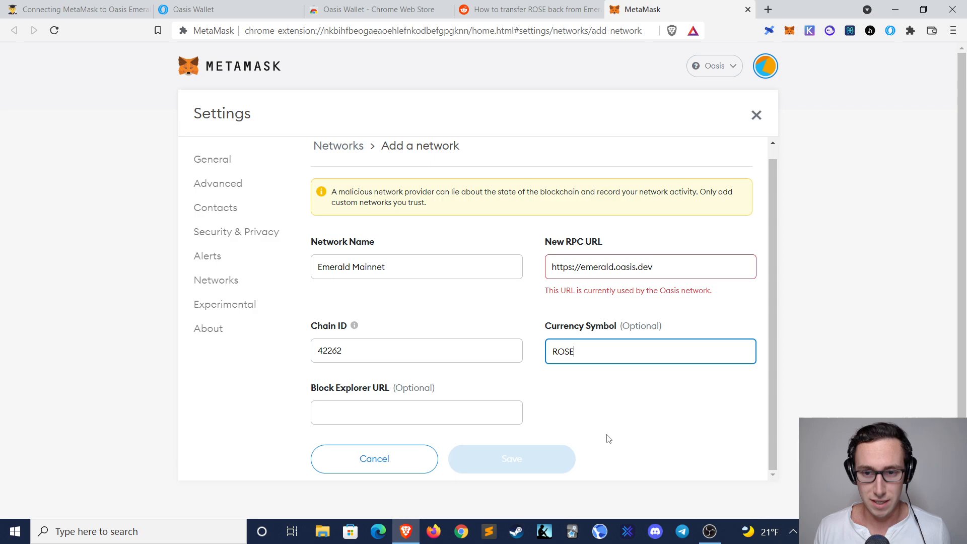
{"action": "mouse_move", "coordinate": [783, 32]}
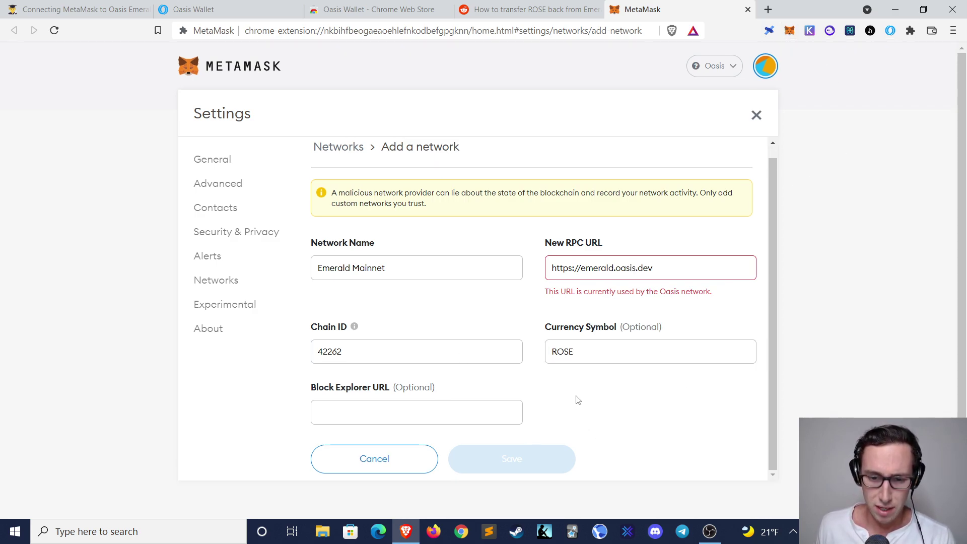
{"action": "mouse_move", "coordinate": [649, 310]}
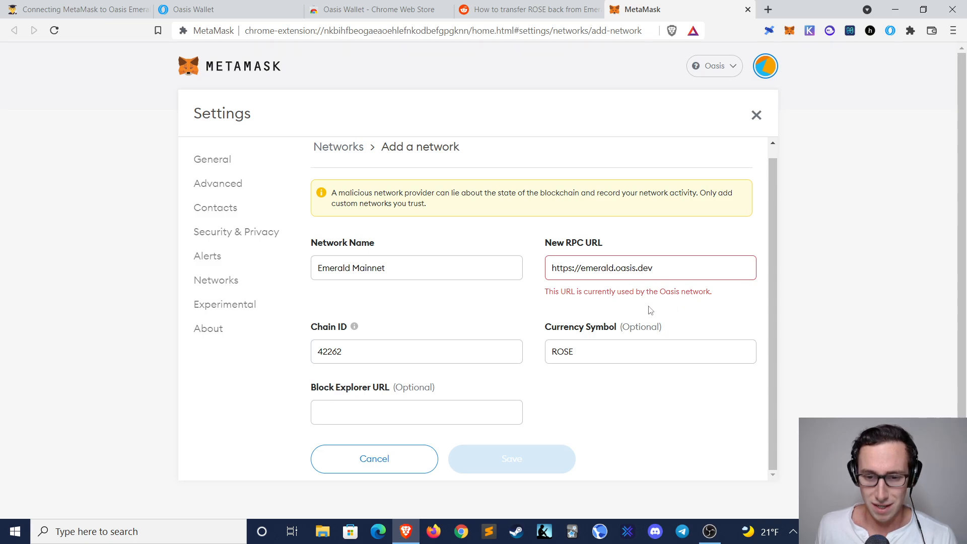
{"action": "mouse_move", "coordinate": [756, 123]}
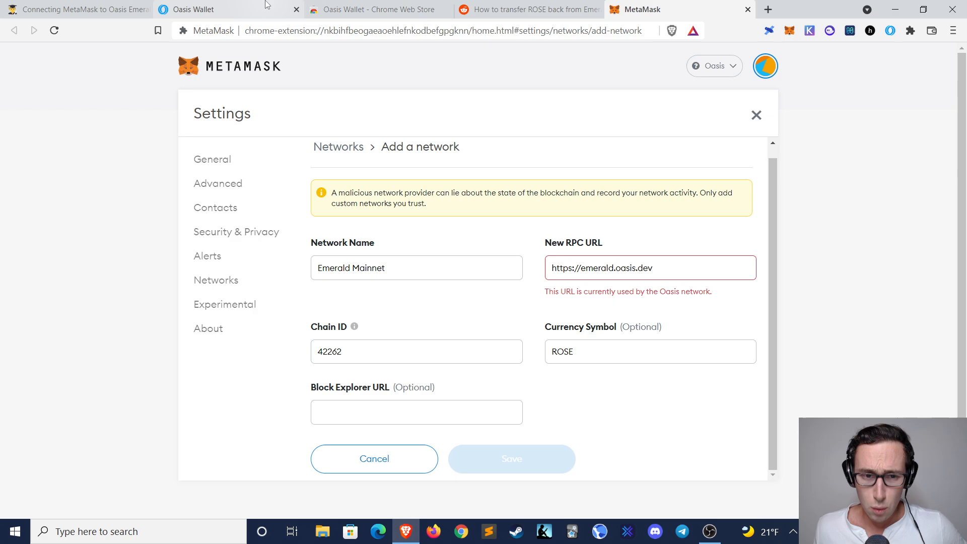
Step: Switch from the Oasis Wallet page to its Chrome Web Store listing, already installed
{"action": "left_click", "coordinate": [194, 9]}
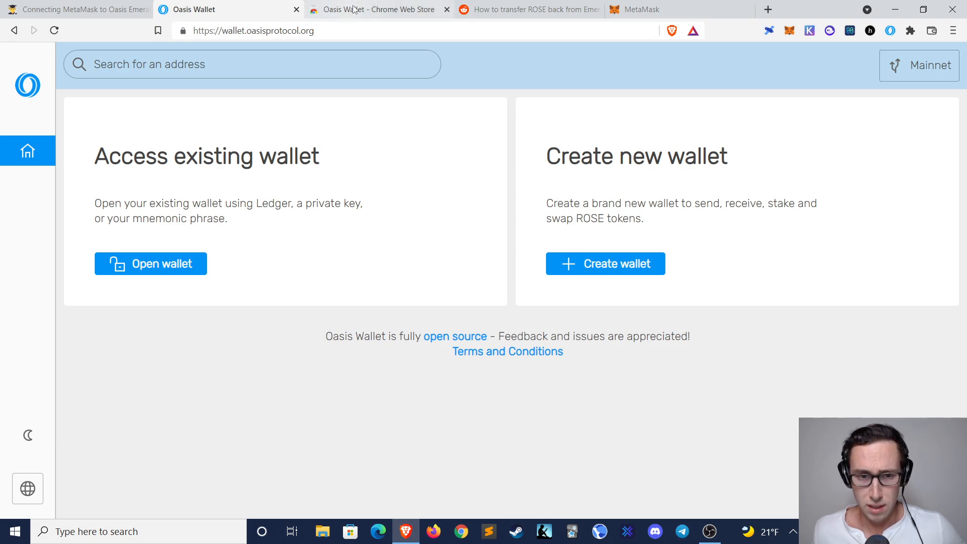
{"action": "left_click", "coordinate": [376, 9]}
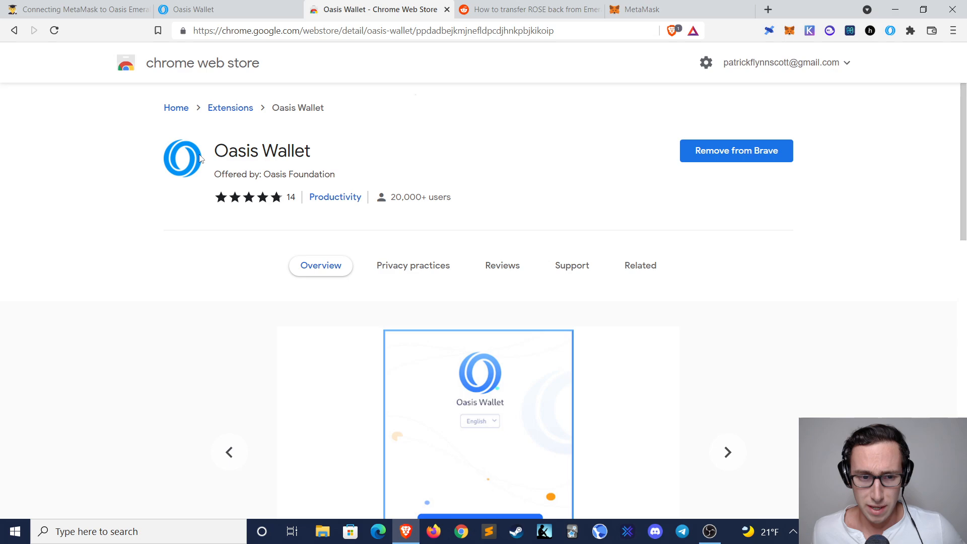
{"action": "mouse_move", "coordinate": [308, 154]}
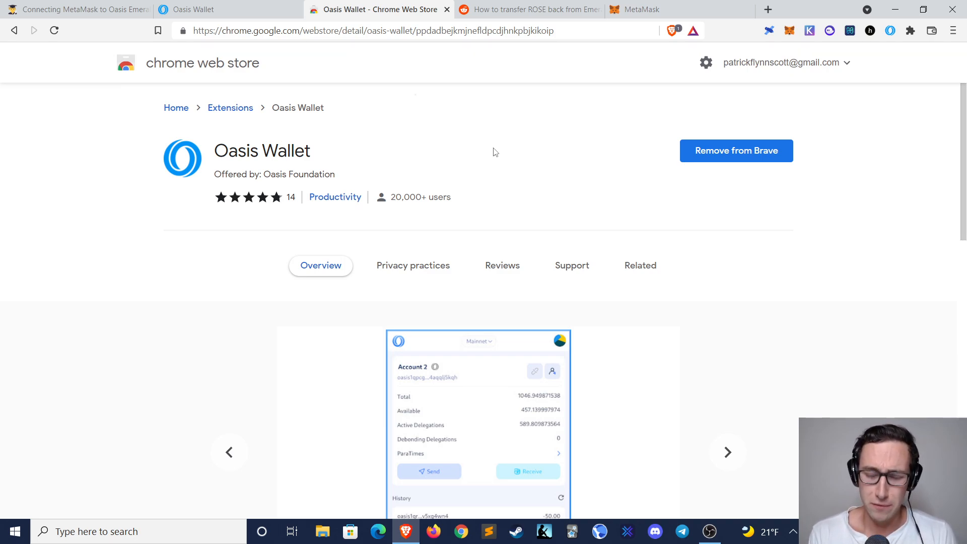
{"action": "left_click", "coordinate": [727, 452]}
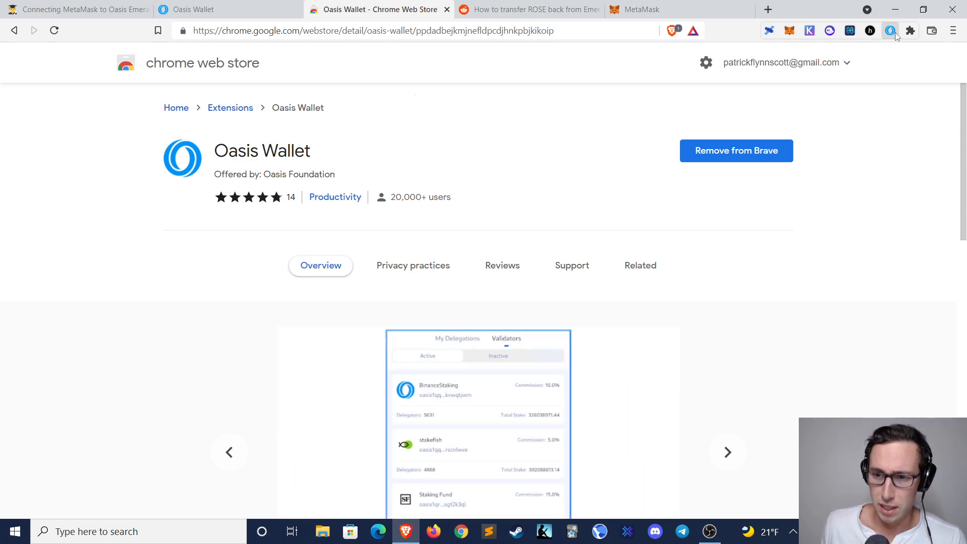
Step: Open Oasis Wallet, switch to Account 1 (3.54634737 ROSE) and browse its history
{"action": "left_click", "coordinate": [890, 30]}
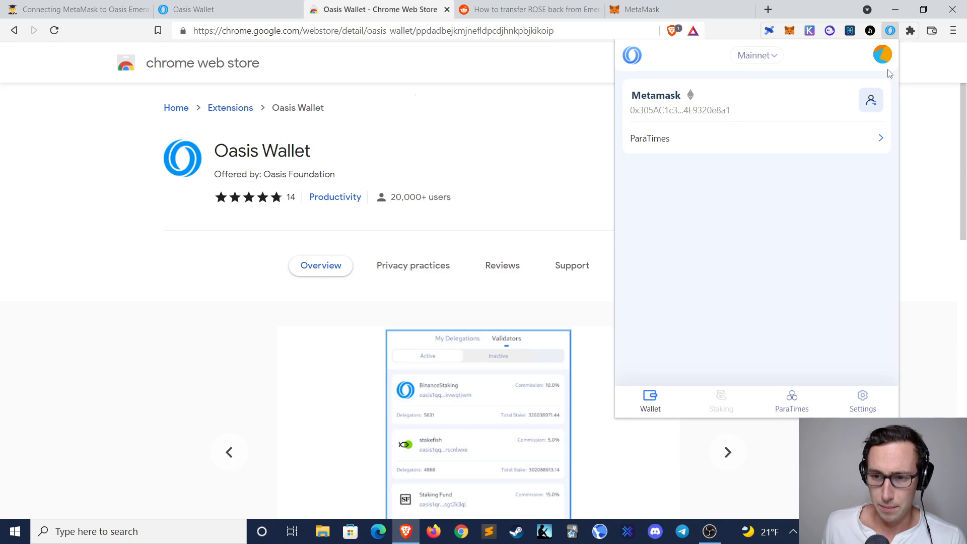
{"action": "left_click", "coordinate": [870, 99]}
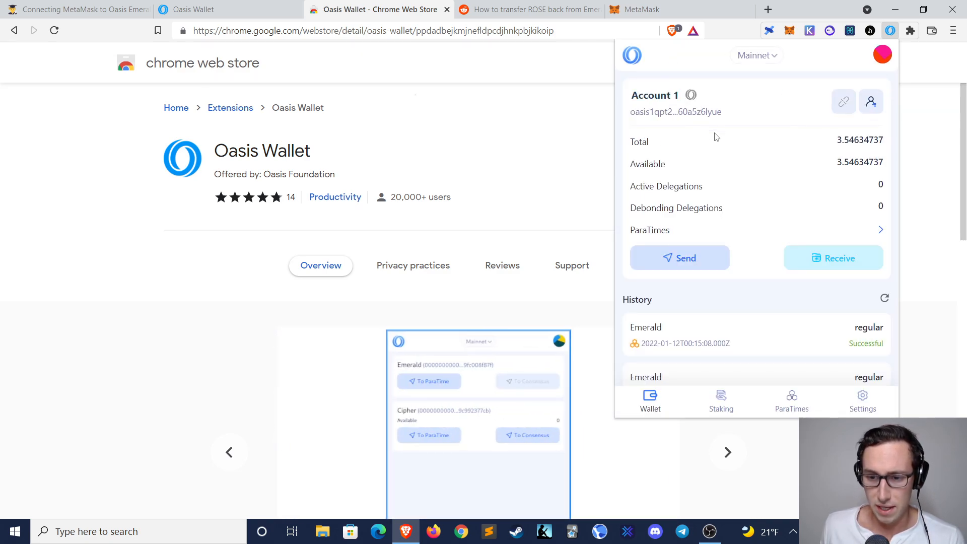
{"action": "mouse_move", "coordinate": [786, 119]}
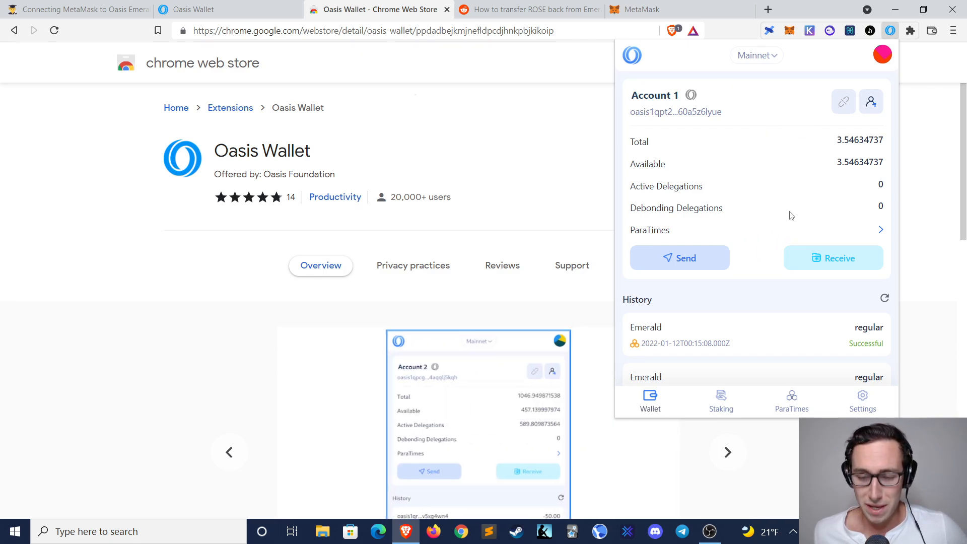
{"action": "scroll", "scroll_direction": "down", "scroll_amount": 3}
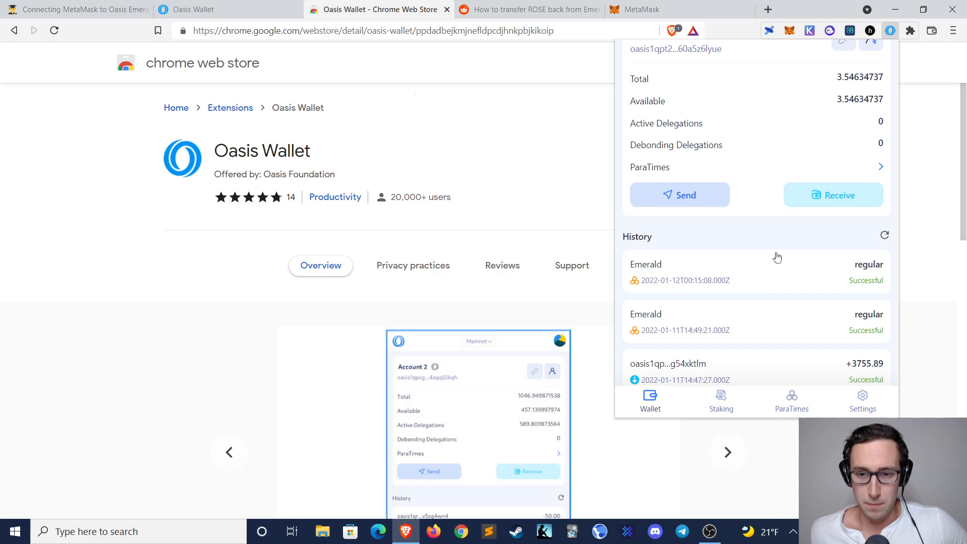
{"action": "scroll", "scroll_direction": "up", "scroll_amount": 3}
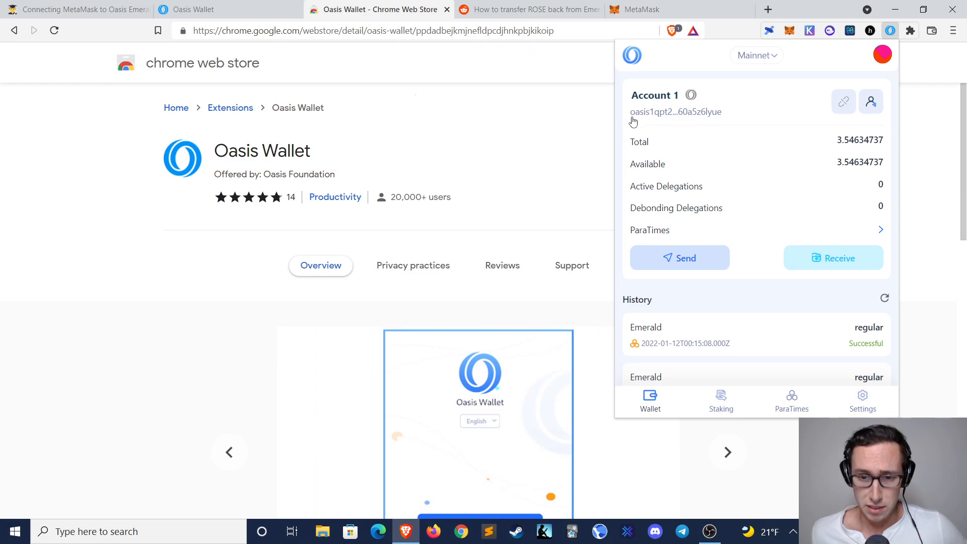
{"action": "mouse_move", "coordinate": [824, 262]}
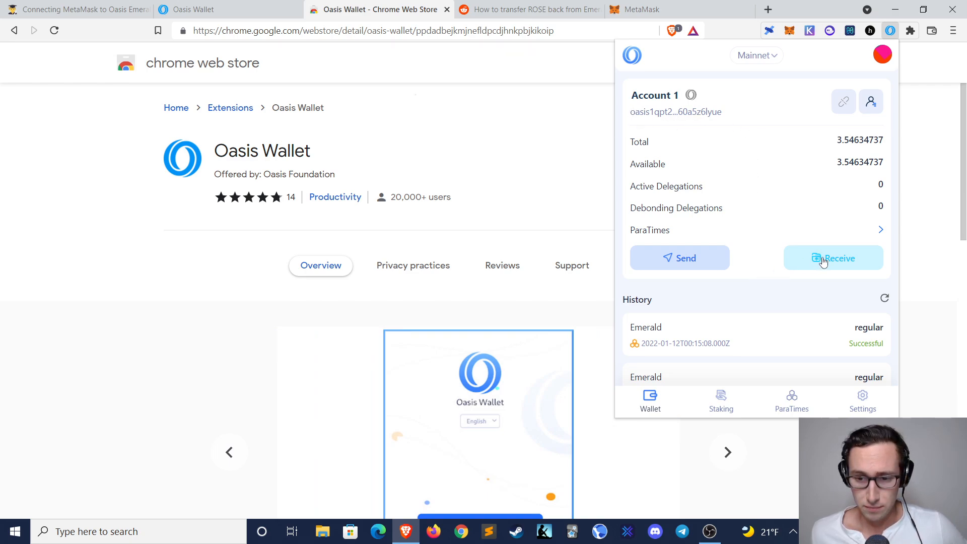
{"action": "left_click", "coordinate": [842, 101]}
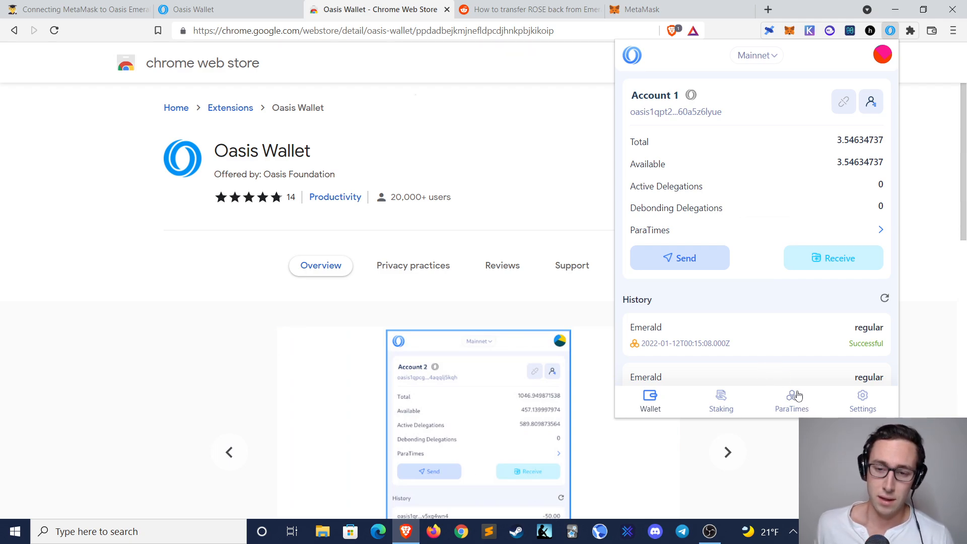
{"action": "mouse_move", "coordinate": [702, 113]}
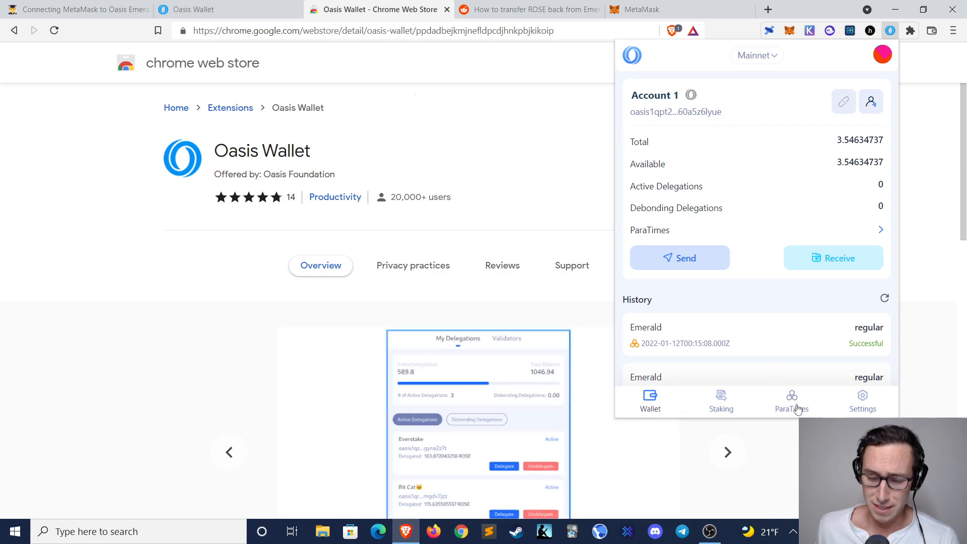
Step: Under ParaTimes, start an Emerald To ParaTime deposit with amount 1 ROSE
{"action": "left_click", "coordinate": [791, 401]}
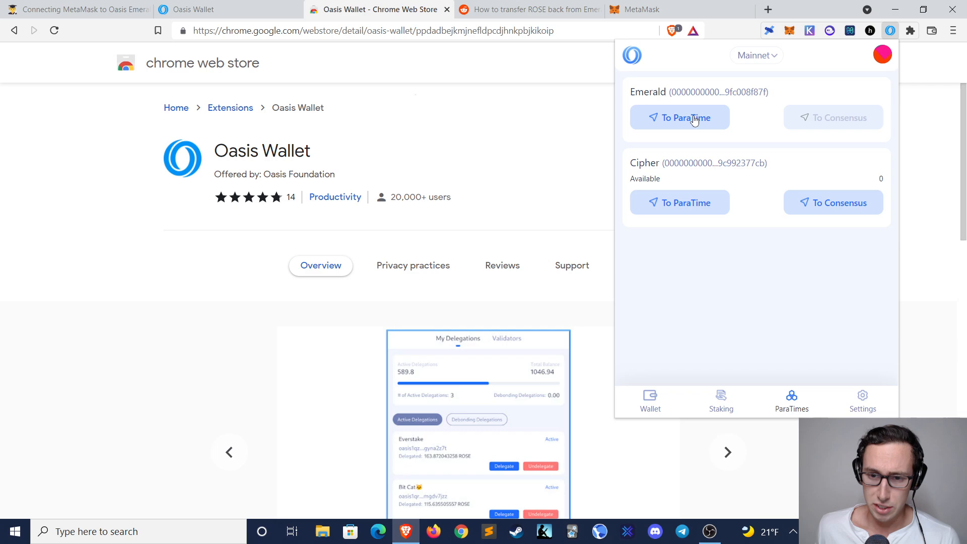
{"action": "left_click", "coordinate": [679, 117]}
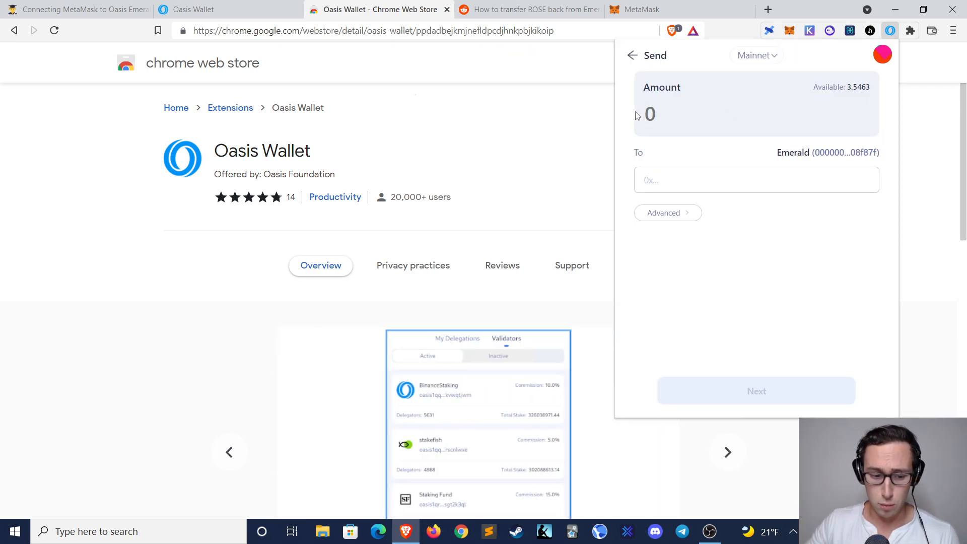
{"action": "type", "text": "1"}
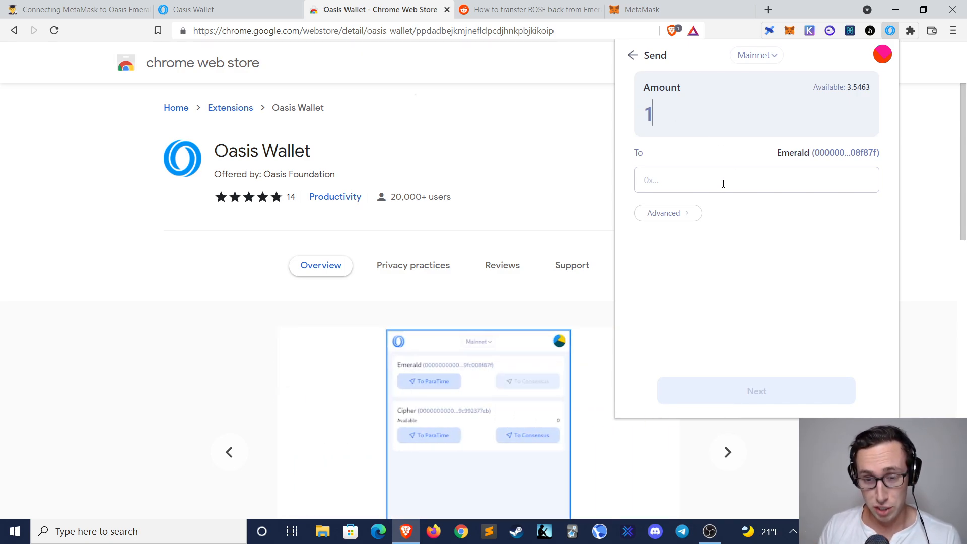
{"action": "mouse_move", "coordinate": [780, 43]}
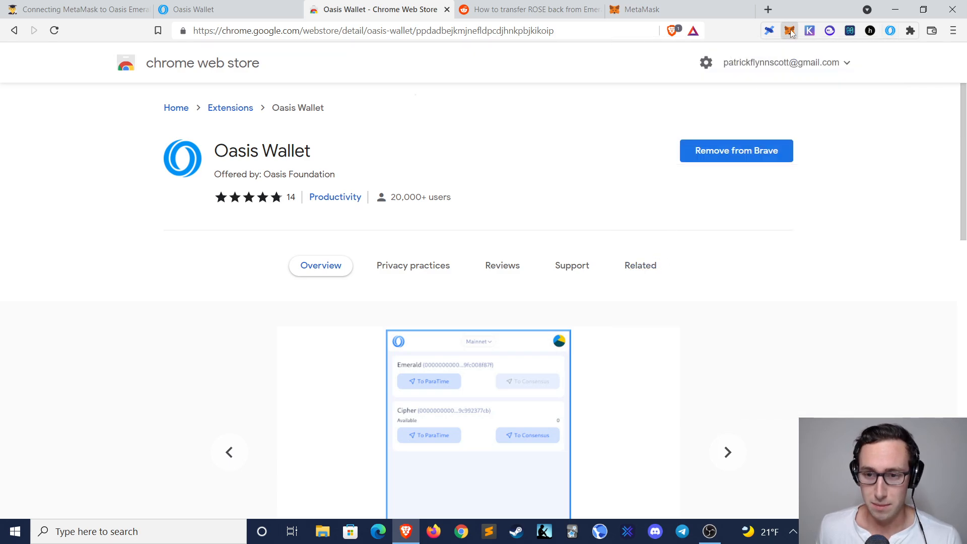
{"action": "left_click", "coordinate": [790, 31]}
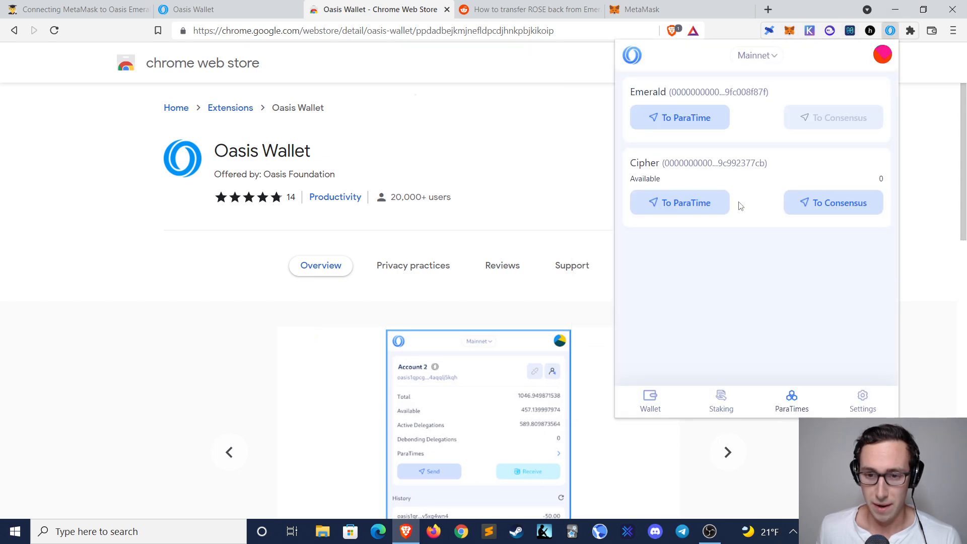
{"action": "left_click", "coordinate": [679, 118]}
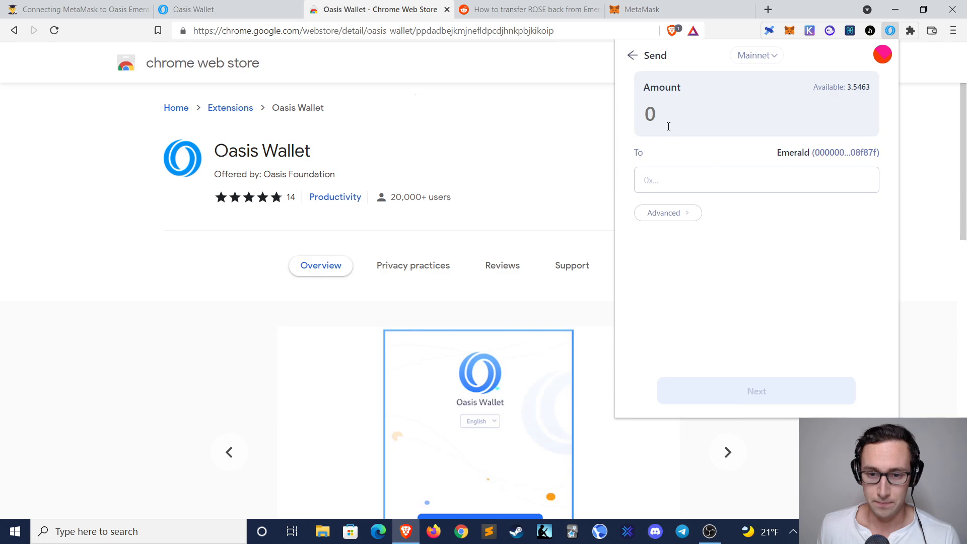
{"action": "type", "text": "1"}
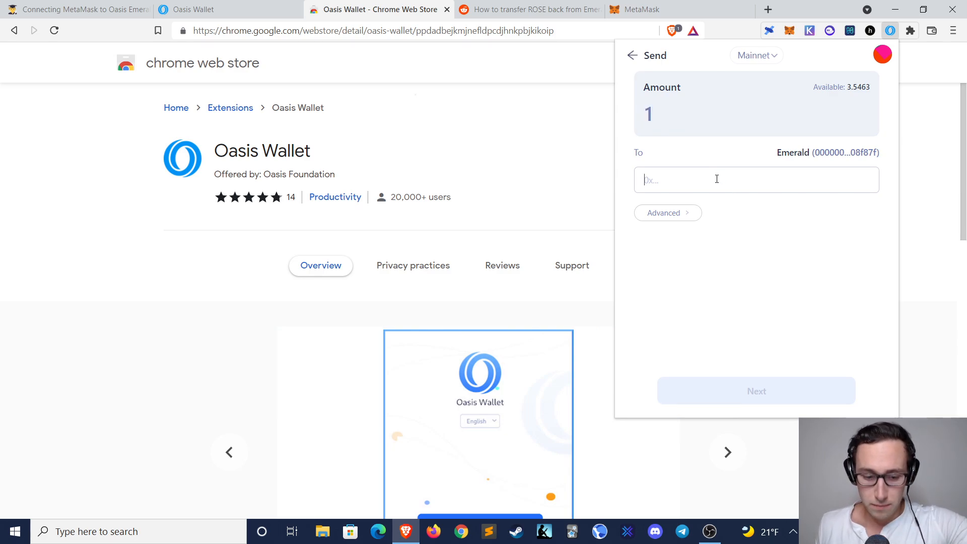
{"action": "type", "text": "0x305AC1c340D2856057ceE4f4dC140B4E9320e8a1"}
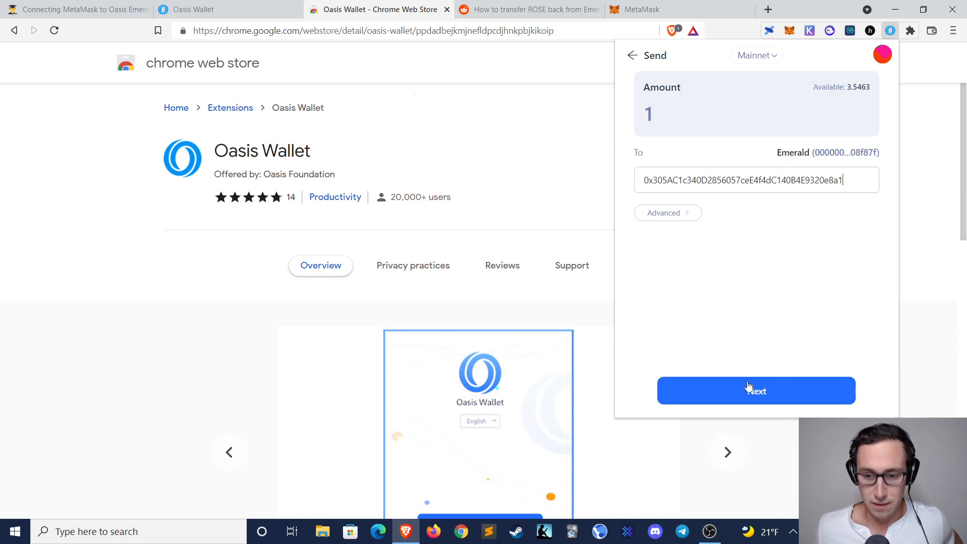
{"action": "left_click", "coordinate": [755, 390]}
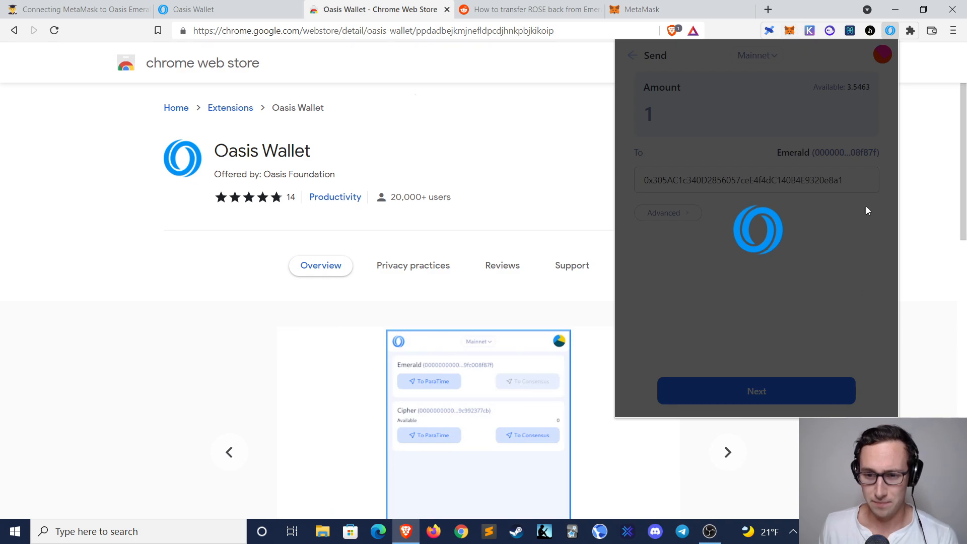
{"action": "mouse_move", "coordinate": [788, 36]}
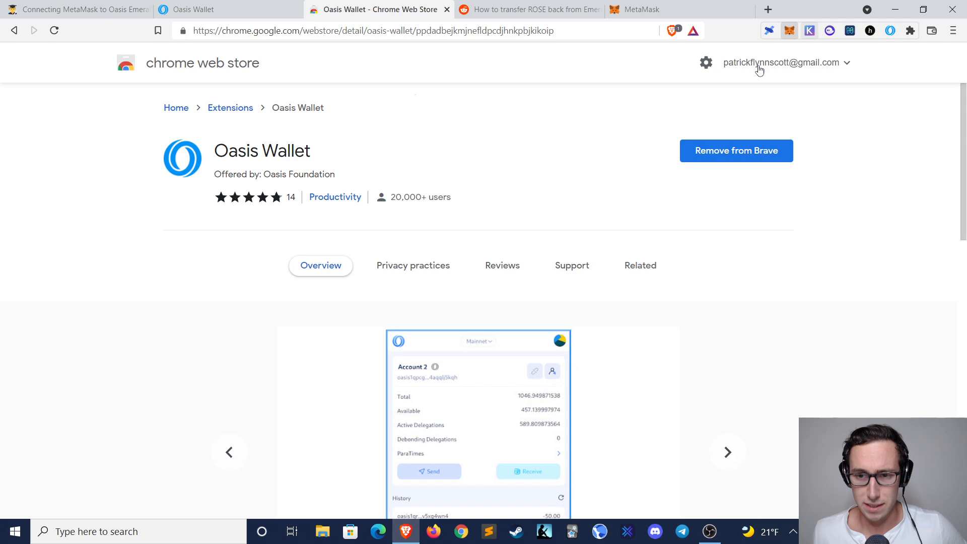
Step: Open MetaMask, view Account 1's options menu and 14880.5757 ROSE, then close it
{"action": "left_click", "coordinate": [789, 30]}
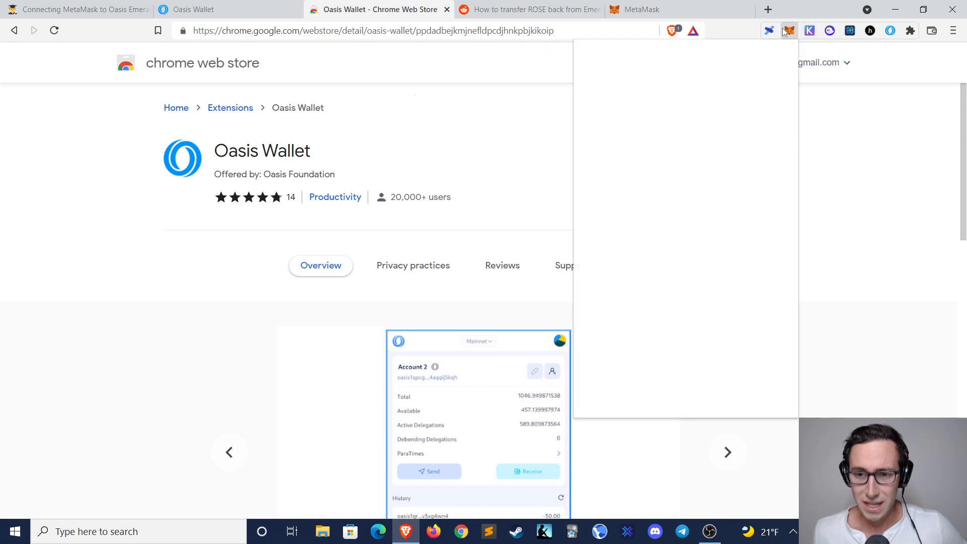
{"action": "left_click", "coordinate": [789, 30]}
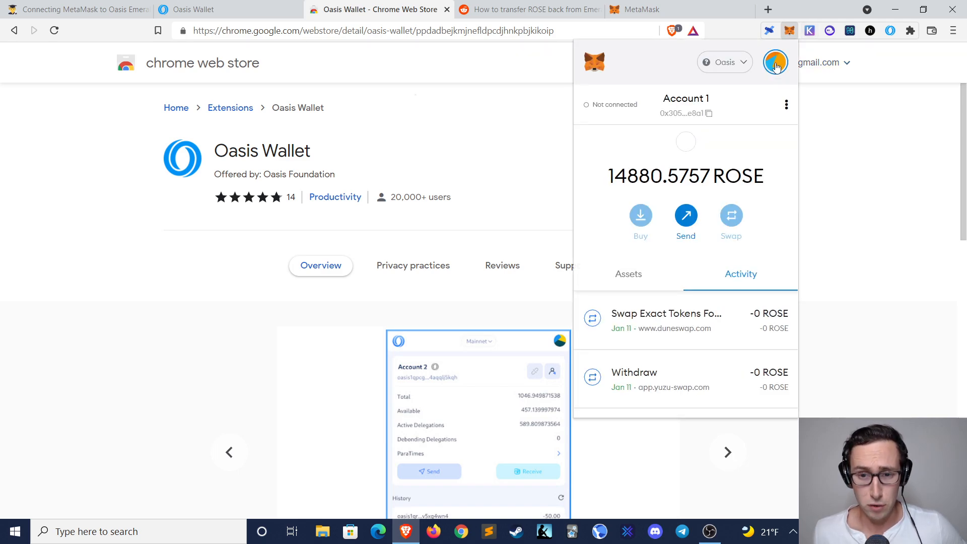
{"action": "mouse_move", "coordinate": [786, 105]}
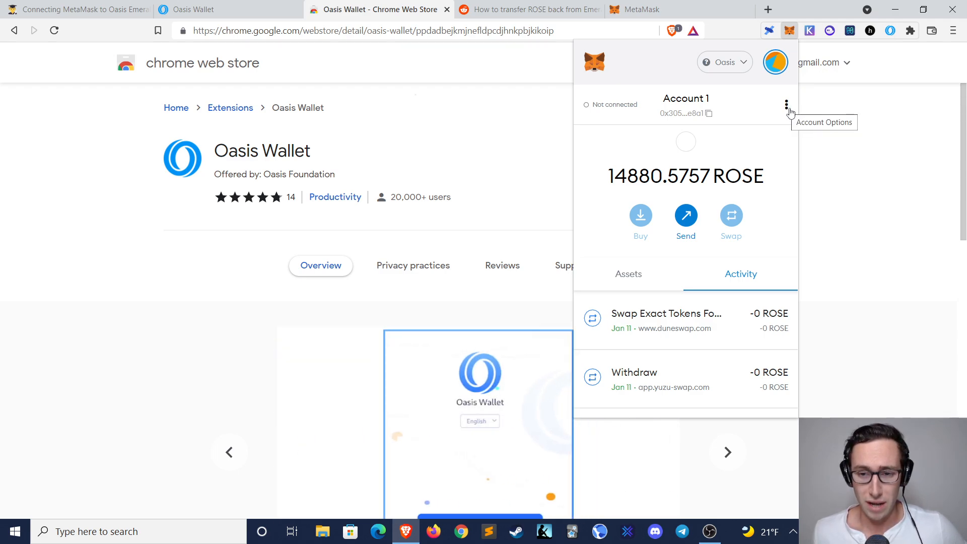
{"action": "left_click", "coordinate": [785, 104]}
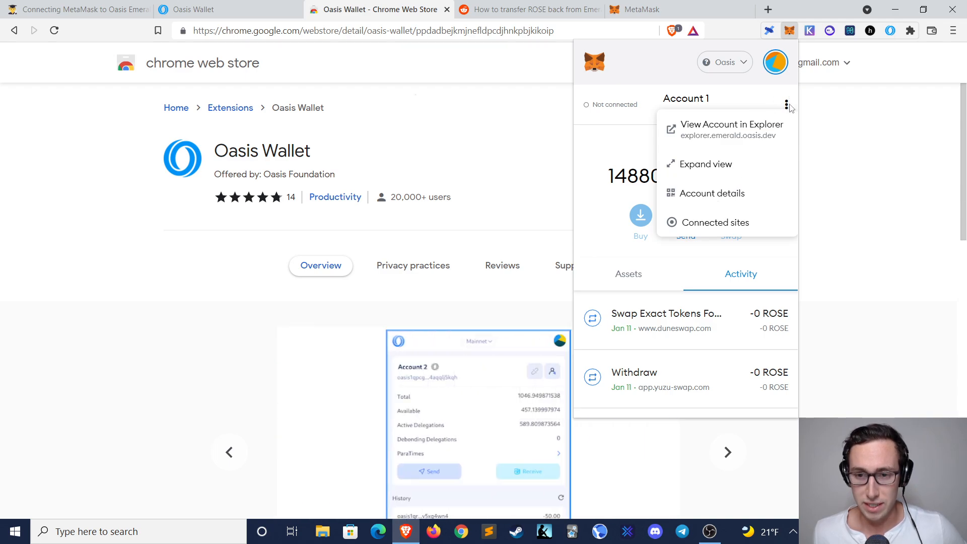
{"action": "left_click", "coordinate": [712, 193]}
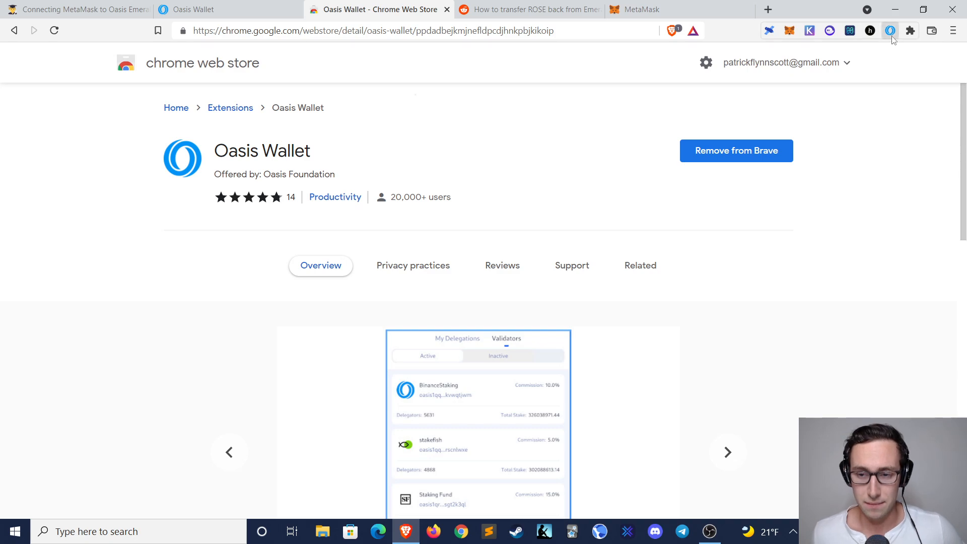
Step: Open the account list, begin importing an account named Test, then back out
{"action": "left_click", "coordinate": [889, 30]}
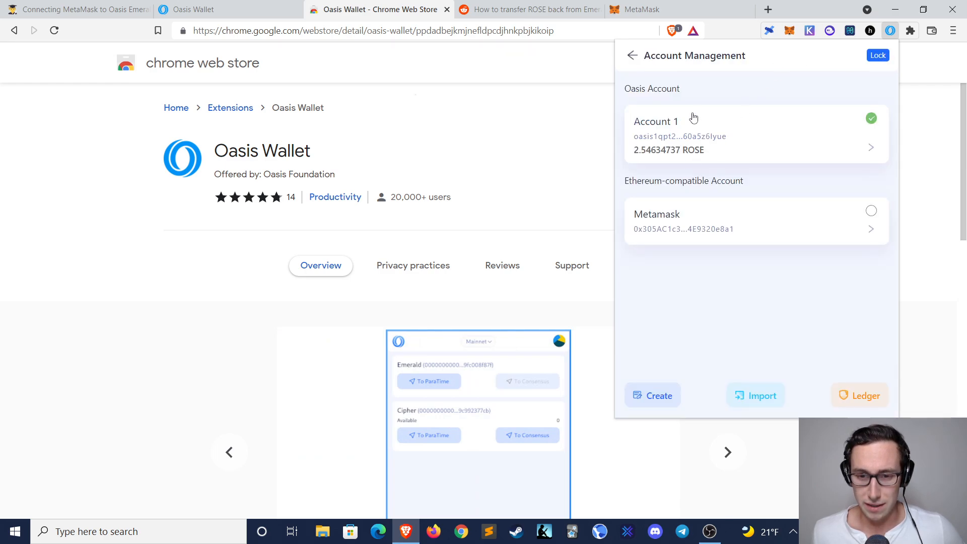
{"action": "mouse_move", "coordinate": [649, 79]}
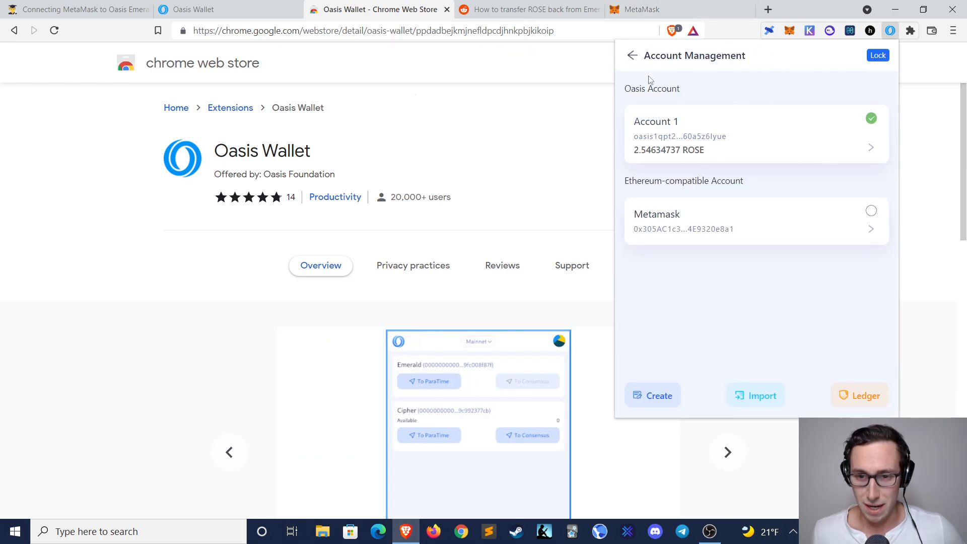
{"action": "left_click", "coordinate": [739, 134]}
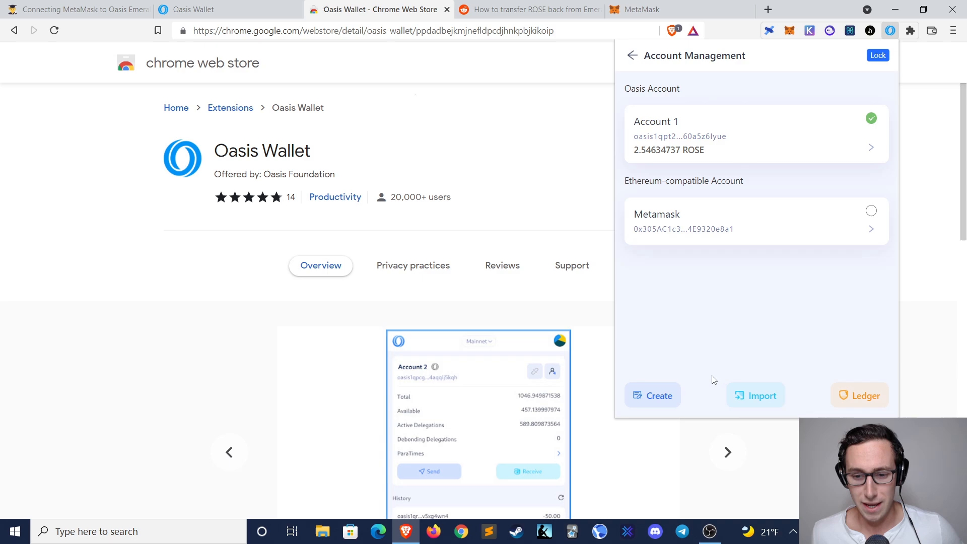
{"action": "left_click", "coordinate": [755, 396]}
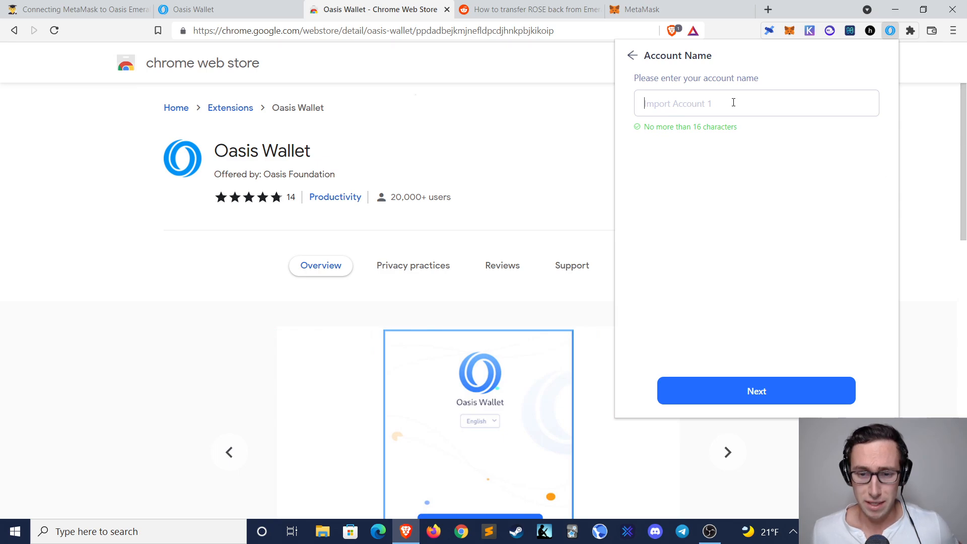
{"action": "type", "text": "Test"}
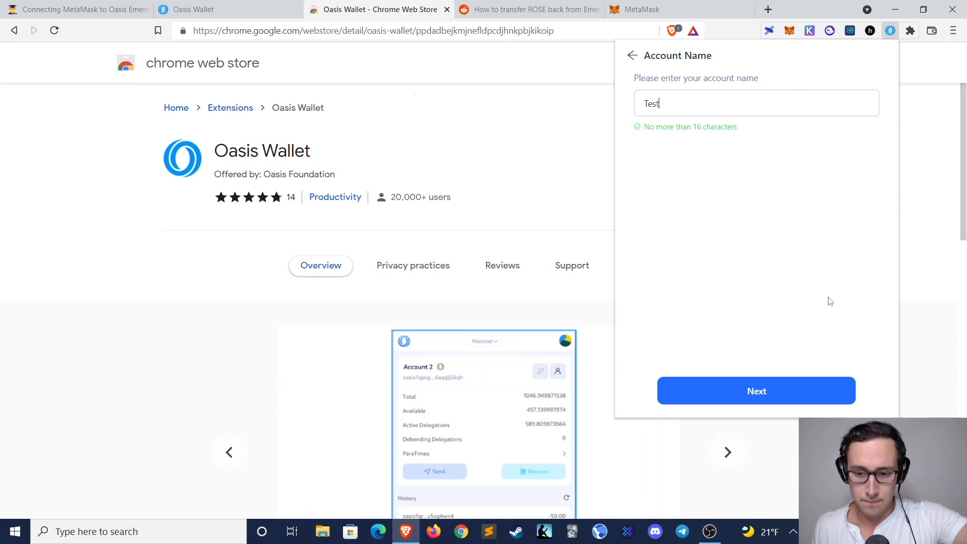
{"action": "left_click", "coordinate": [755, 391]}
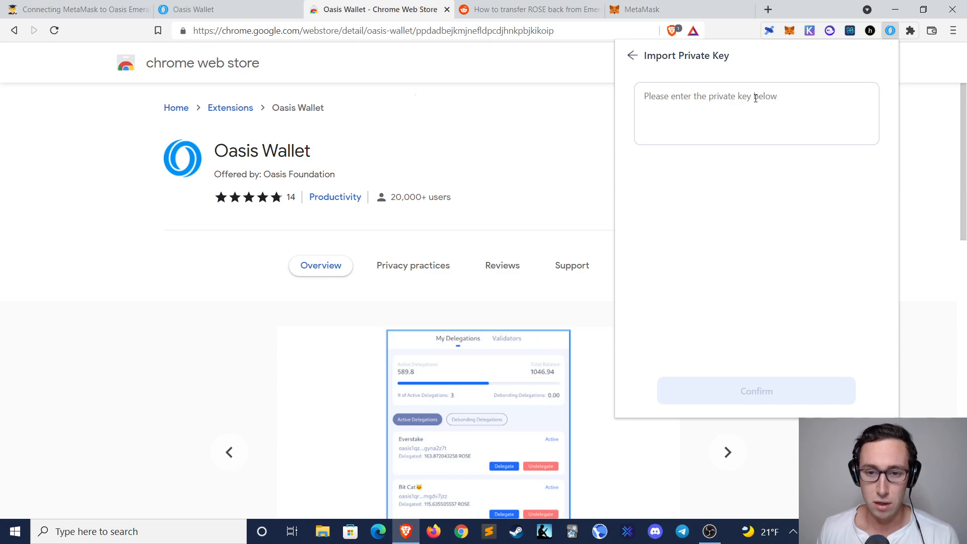
{"action": "left_click", "coordinate": [632, 55]}
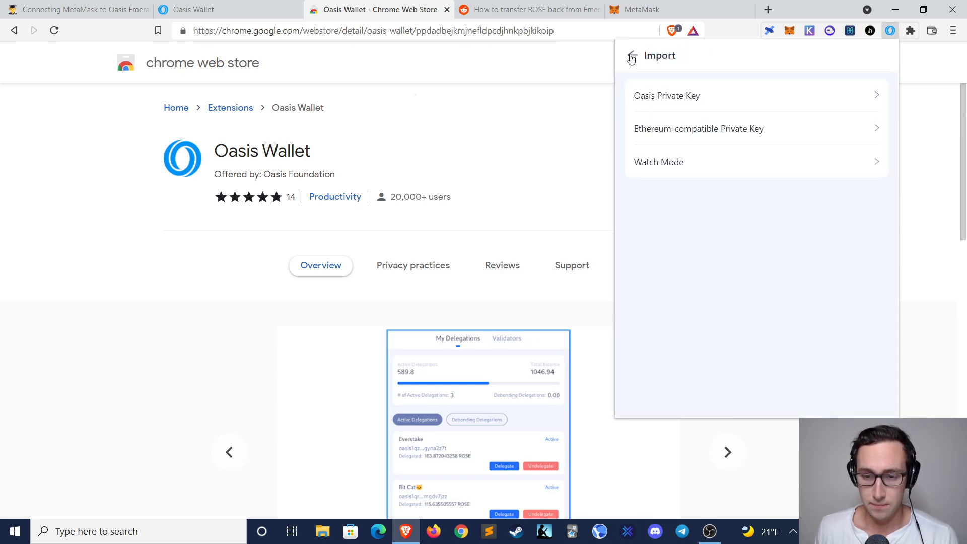
{"action": "left_click", "coordinate": [631, 54]}
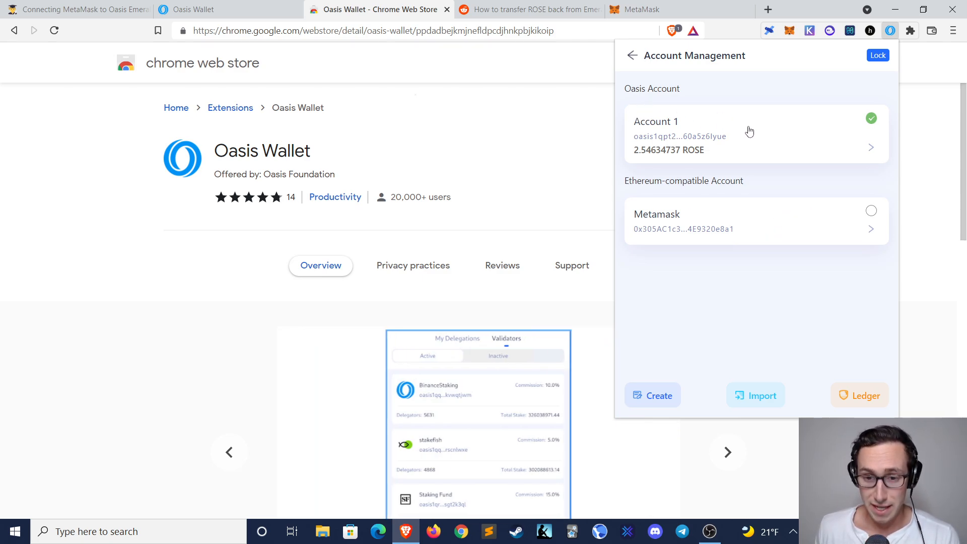
{"action": "mouse_move", "coordinate": [739, 211]}
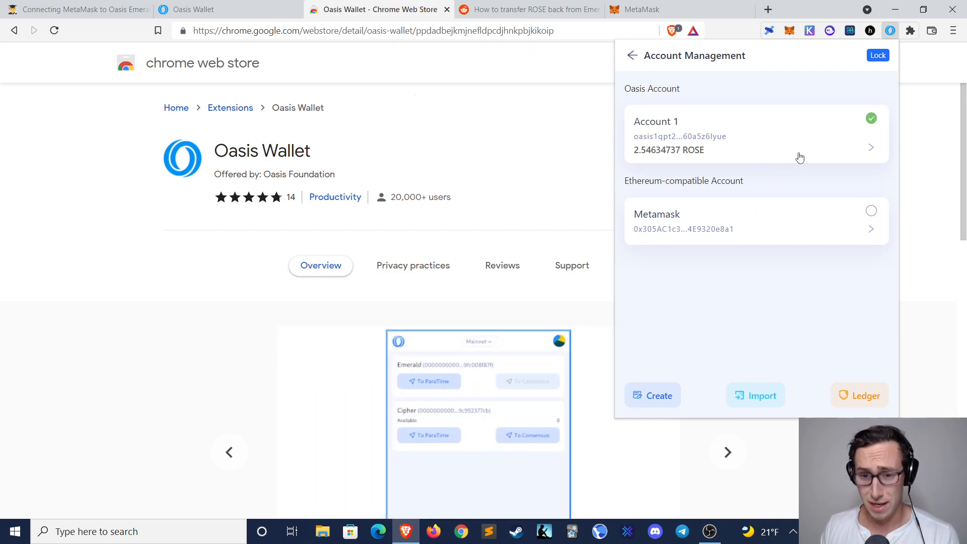
{"action": "mouse_move", "coordinate": [849, 138]}
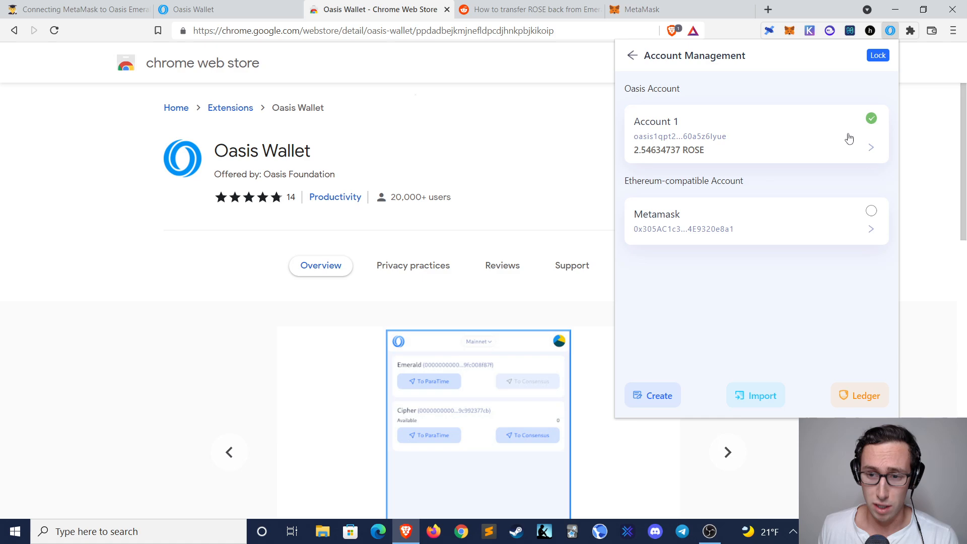
Step: View the Metamask account's 14881.5757 ROSE on Emerald, then return to Account 1
{"action": "left_click", "coordinate": [726, 452]}
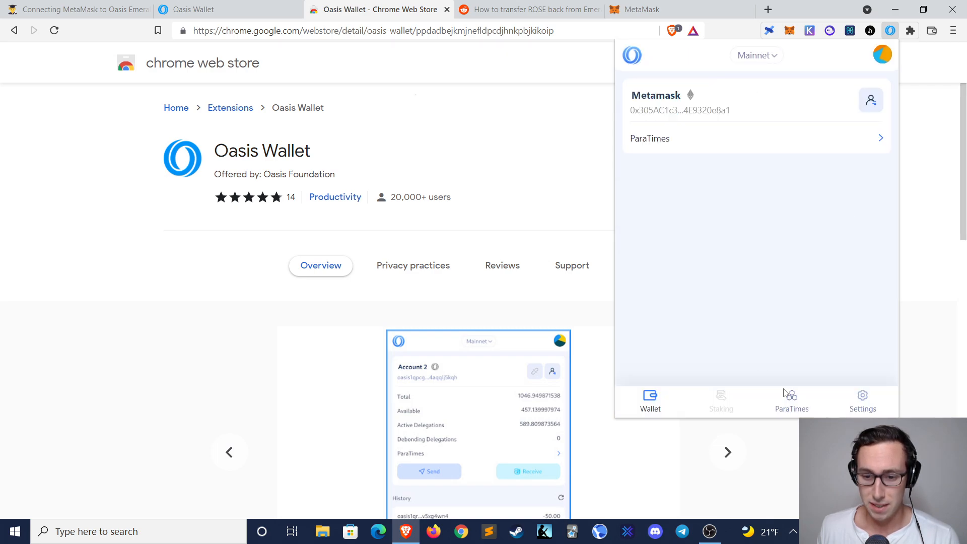
{"action": "left_click", "coordinate": [791, 400]}
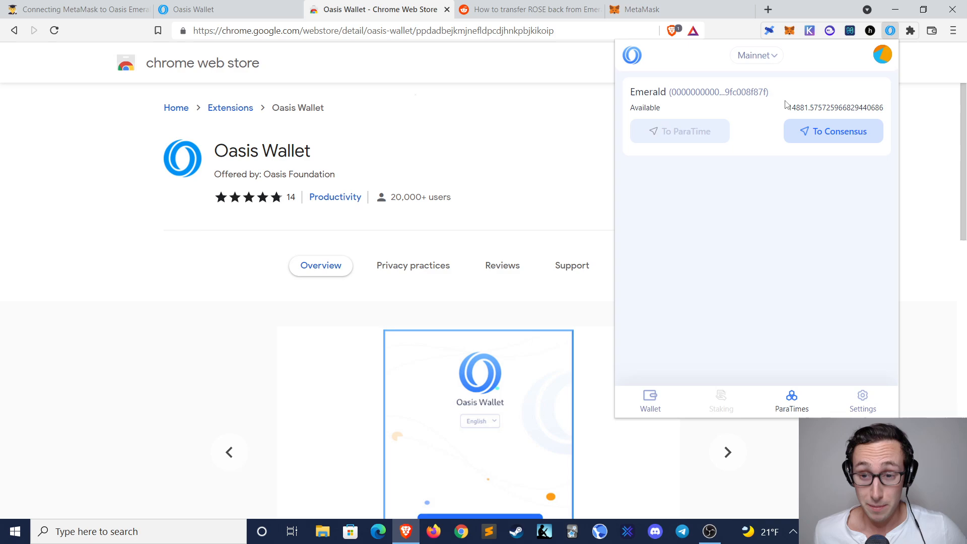
{"action": "left_click", "coordinate": [832, 131]}
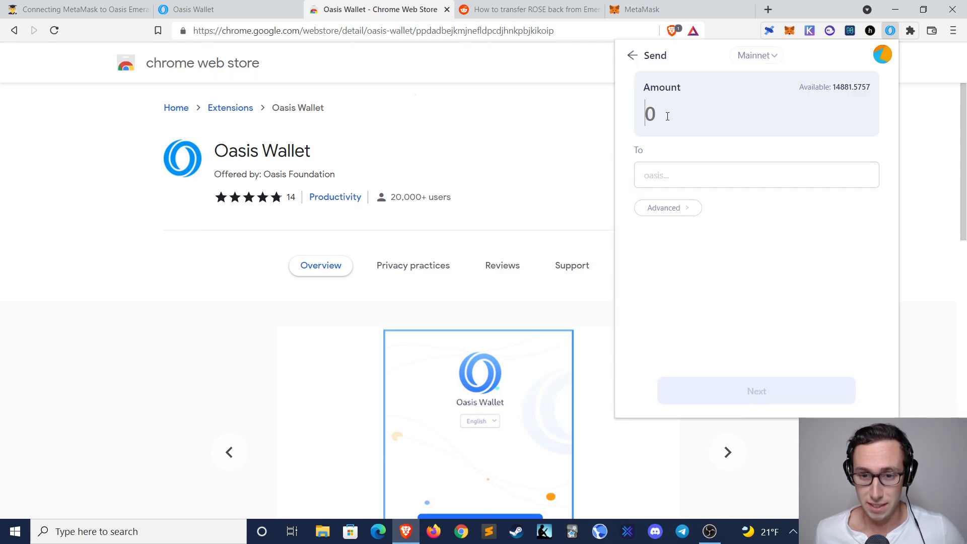
{"action": "left_click", "coordinate": [632, 55]}
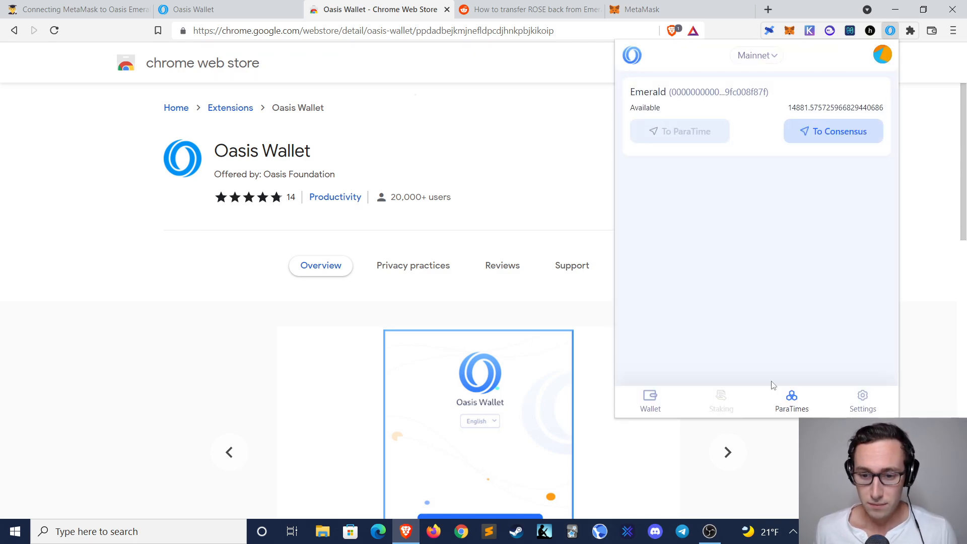
{"action": "left_click", "coordinate": [881, 55]}
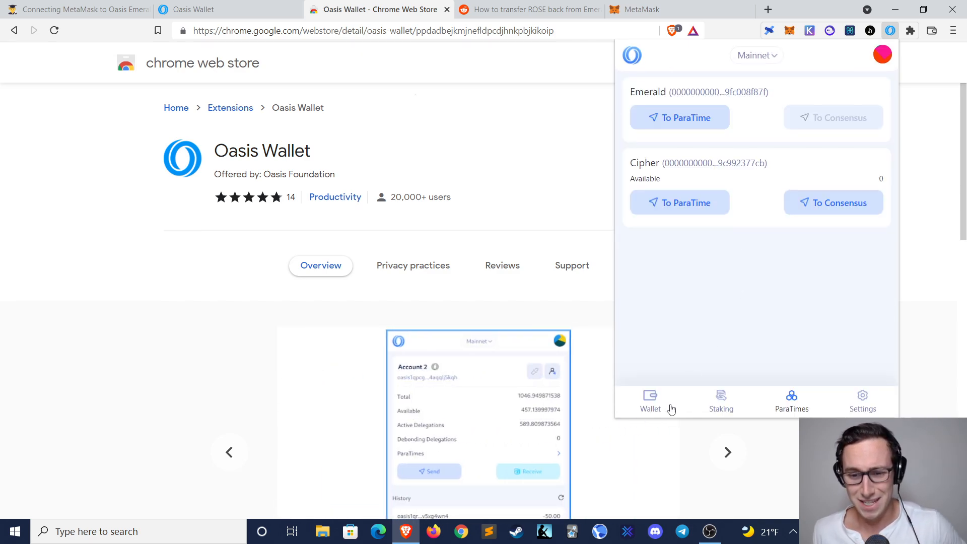
{"action": "left_click", "coordinate": [649, 401]}
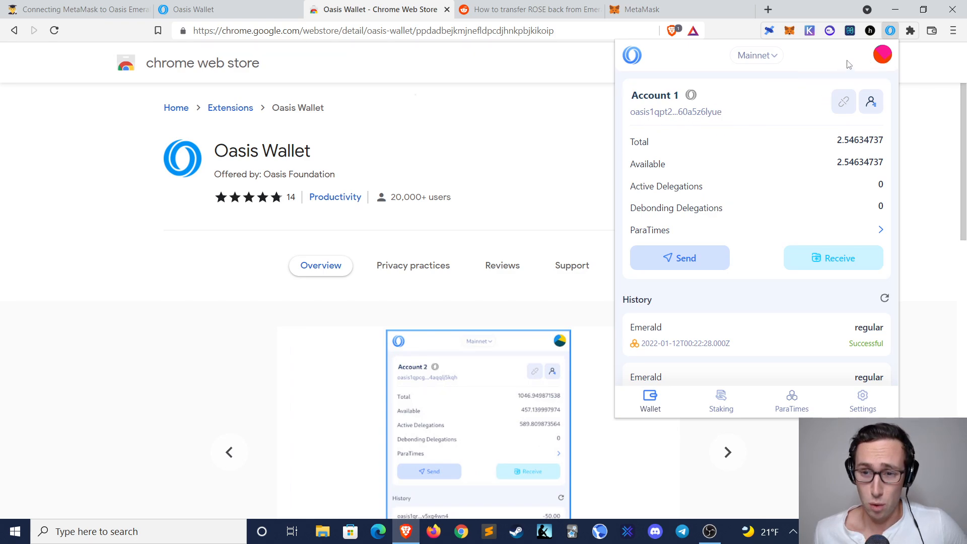
Step: Copy Account 1's Oasis address, then open Metamask's Emerald To Consensus send form
{"action": "left_click", "coordinate": [871, 102]}
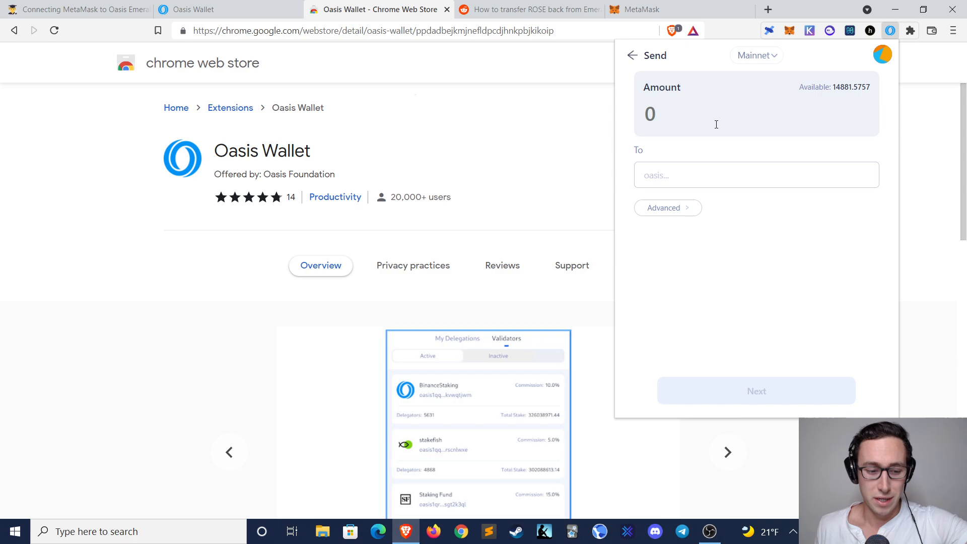
{"action": "type", "text": "1"}
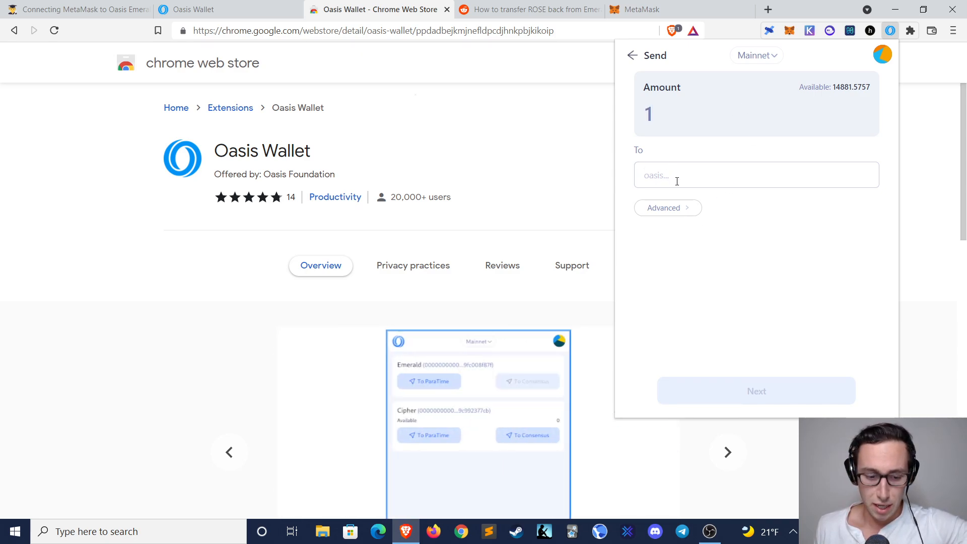
{"action": "type", "text": "oasis1qpt2hpxw7ptp57axwjawjq62mzr7hf60a5z6lyue"}
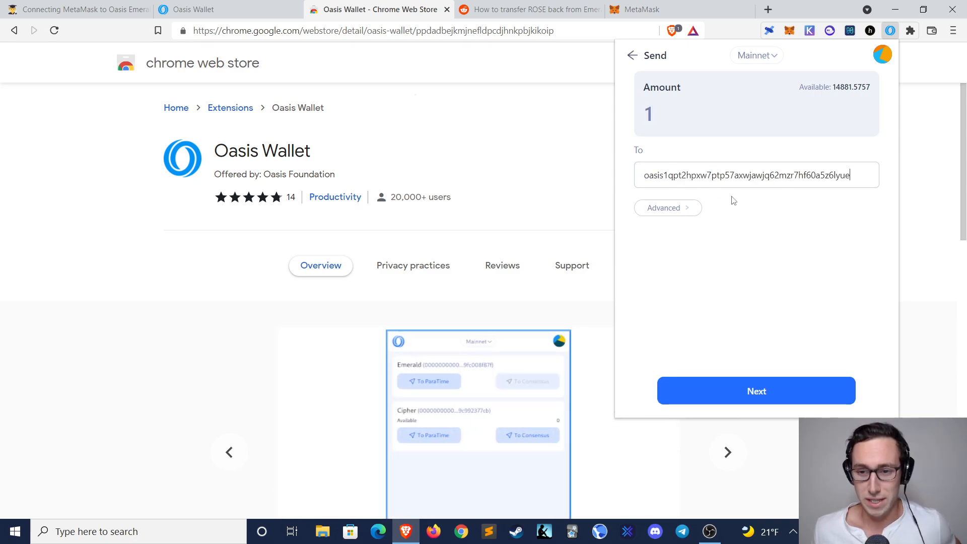
{"action": "left_click", "coordinate": [756, 390]}
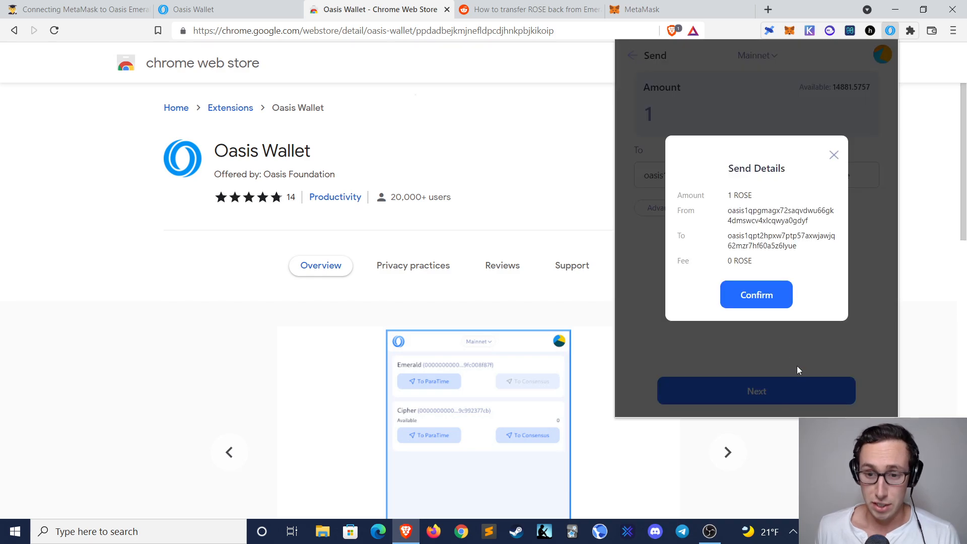
{"action": "left_click", "coordinate": [756, 294]}
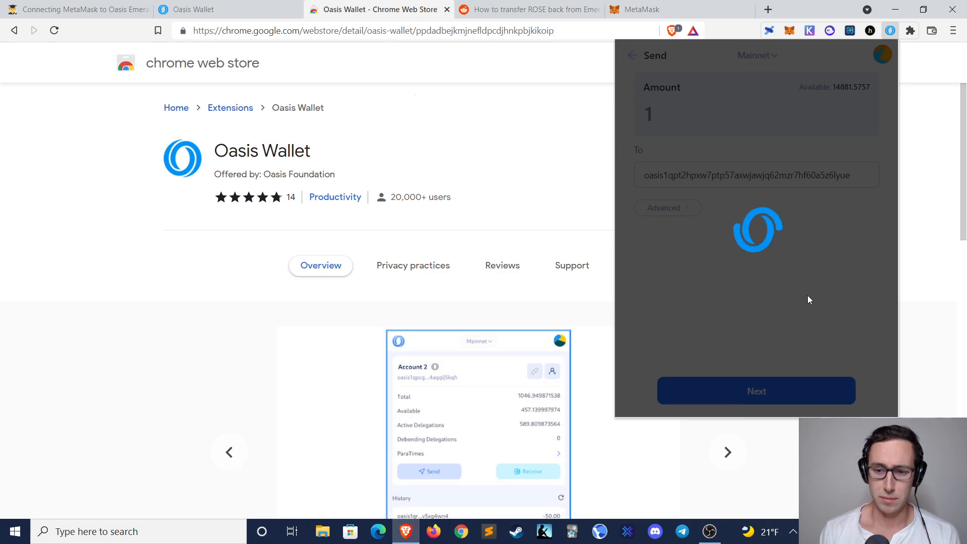
Step: Close the Oasis Wallet popup while the transfer processes, returning to the web store listing
{"action": "left_click", "coordinate": [755, 390]}
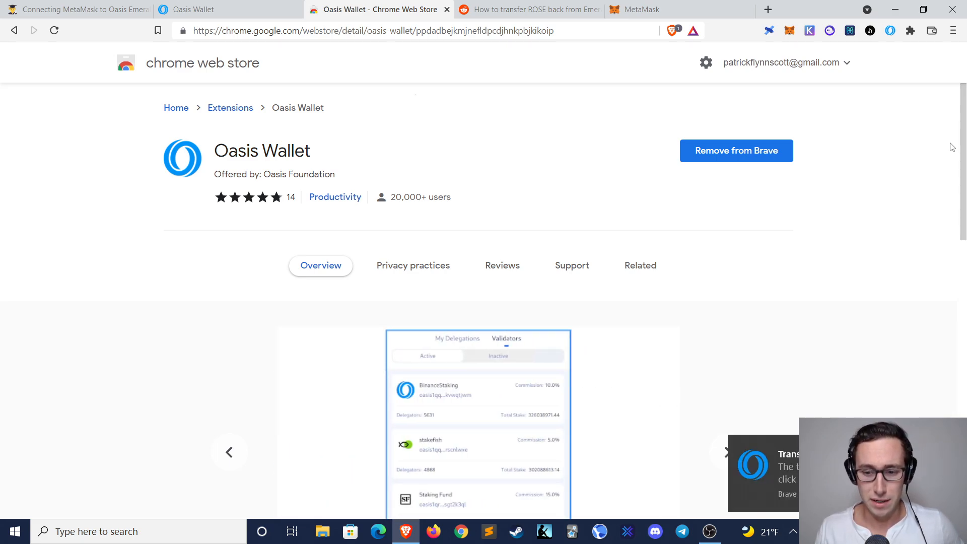
{"action": "mouse_move", "coordinate": [830, 275]}
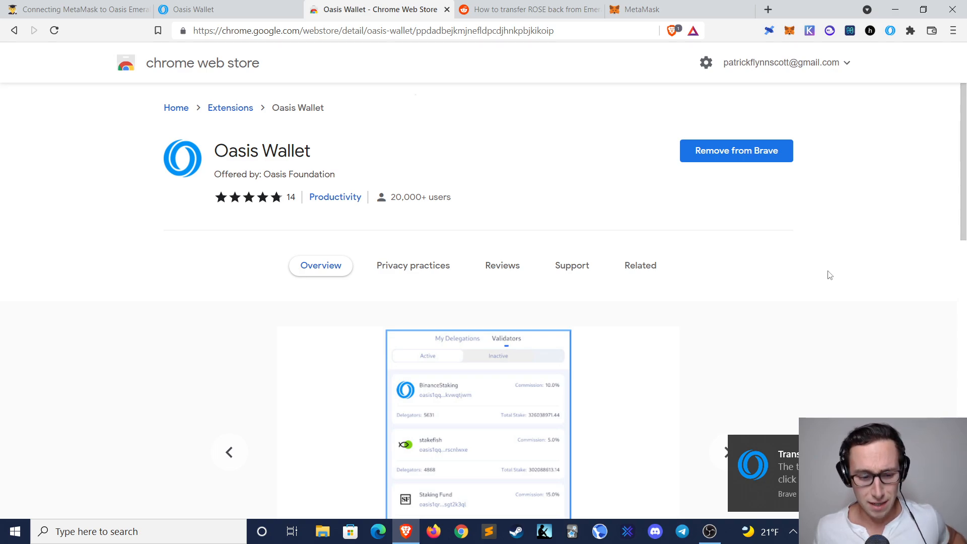